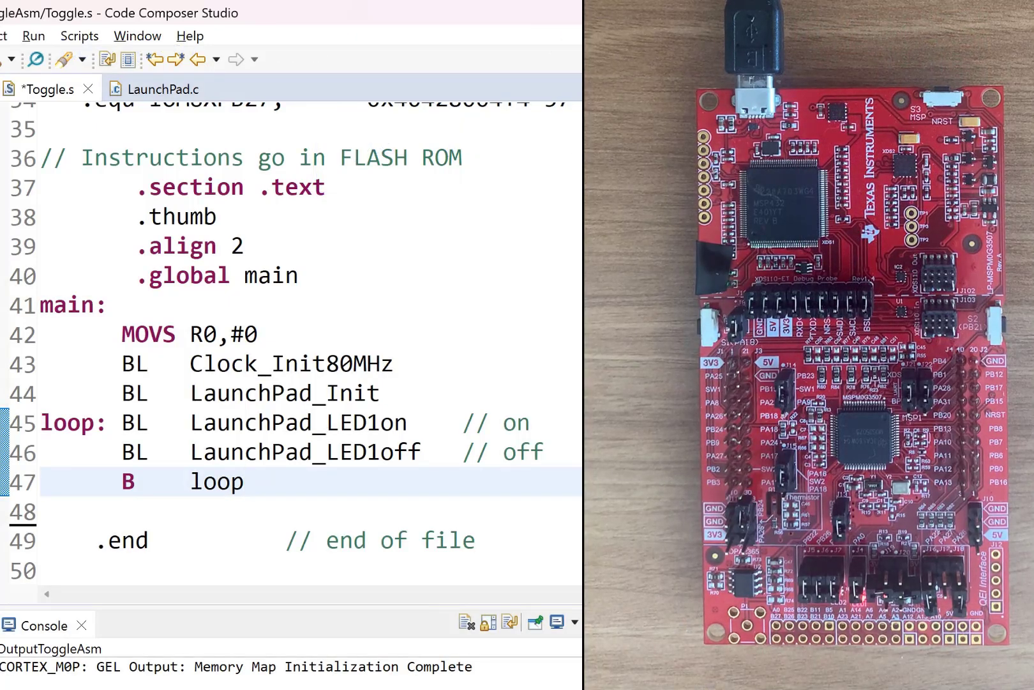
Step: Save Toggle.s and launch the OutputToggleAsm debug session on the LaunchPad
click(249, 482)
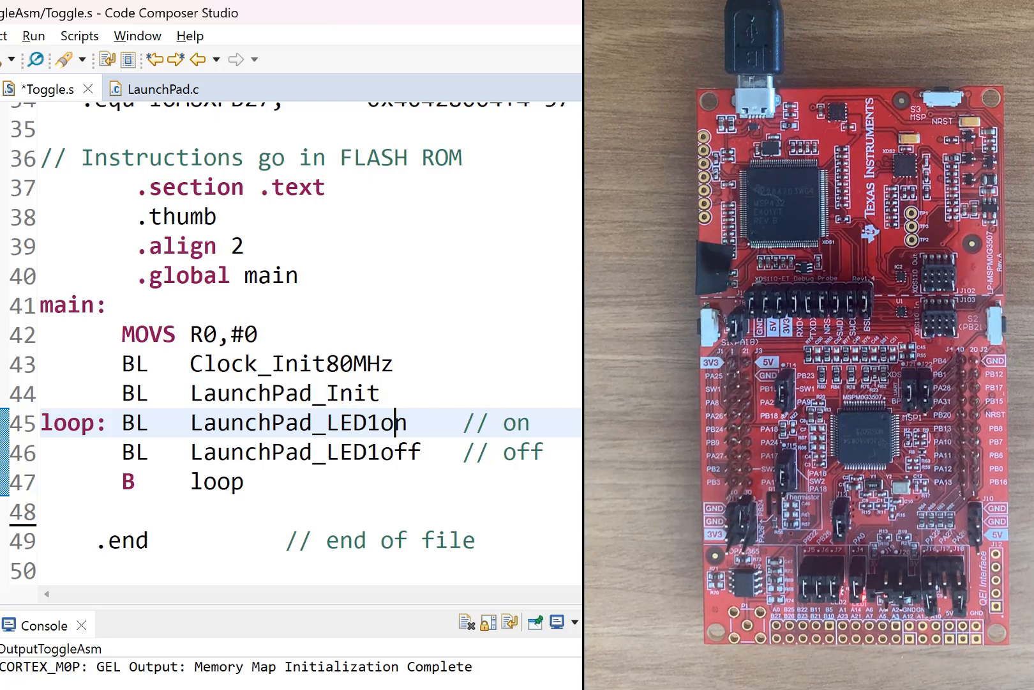
key(ctrl+s)
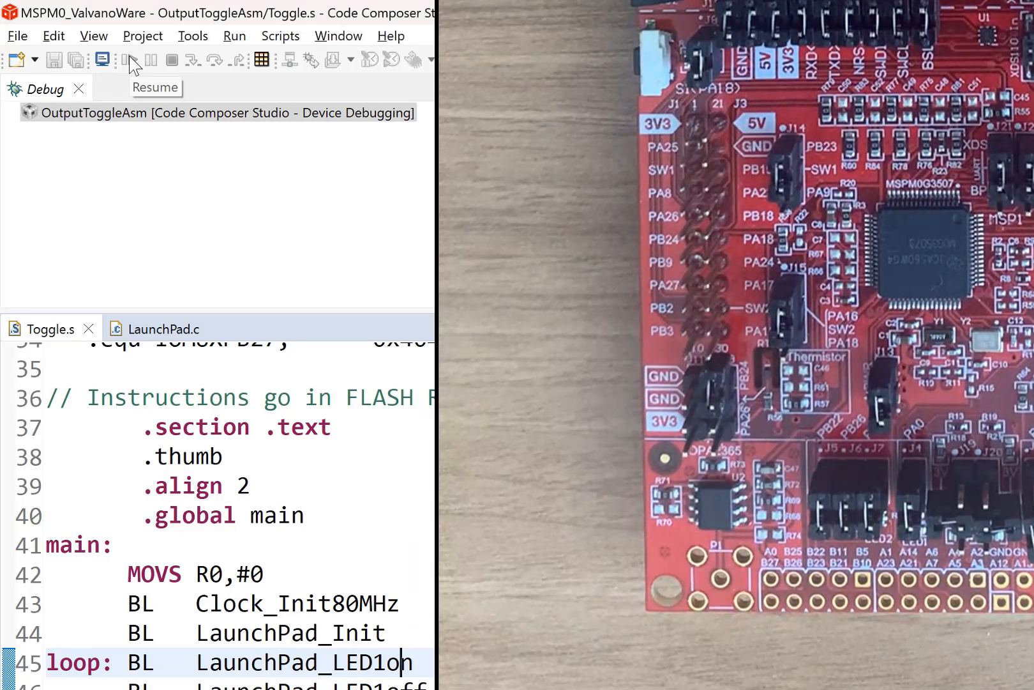
Step: Resume the program so LED1 lights, then terminate the debug session
click(128, 60)
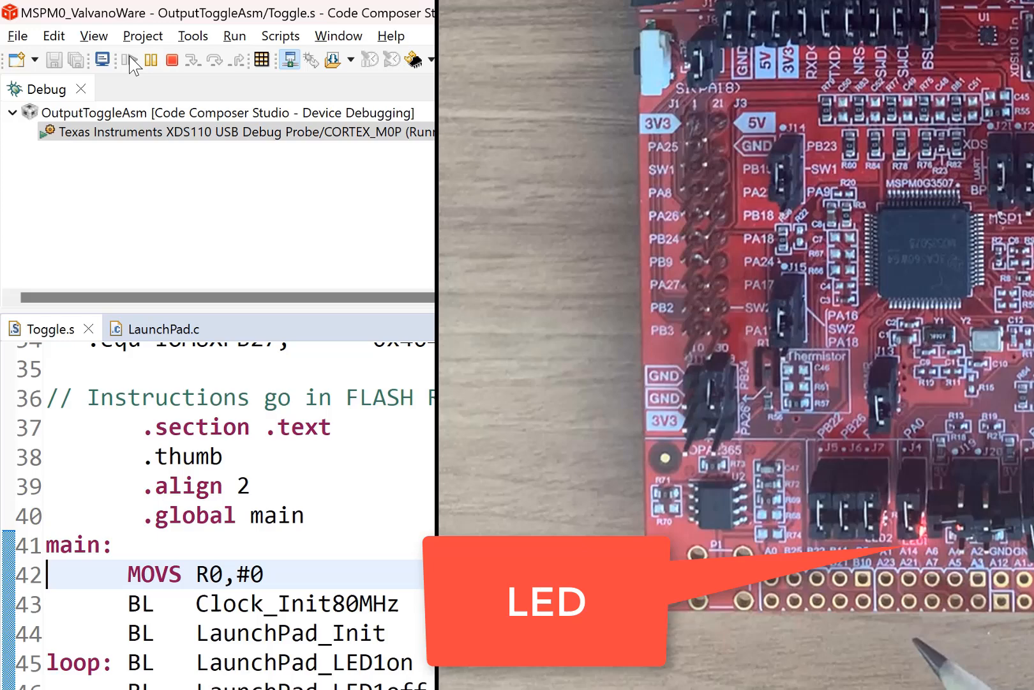
click(172, 60)
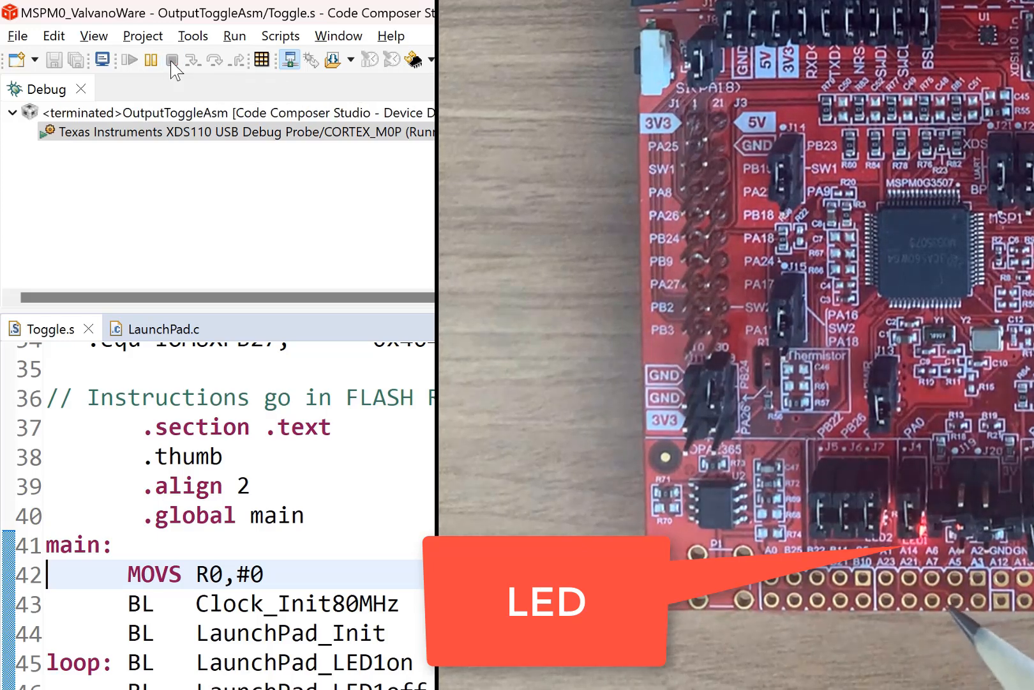
click(172, 60)
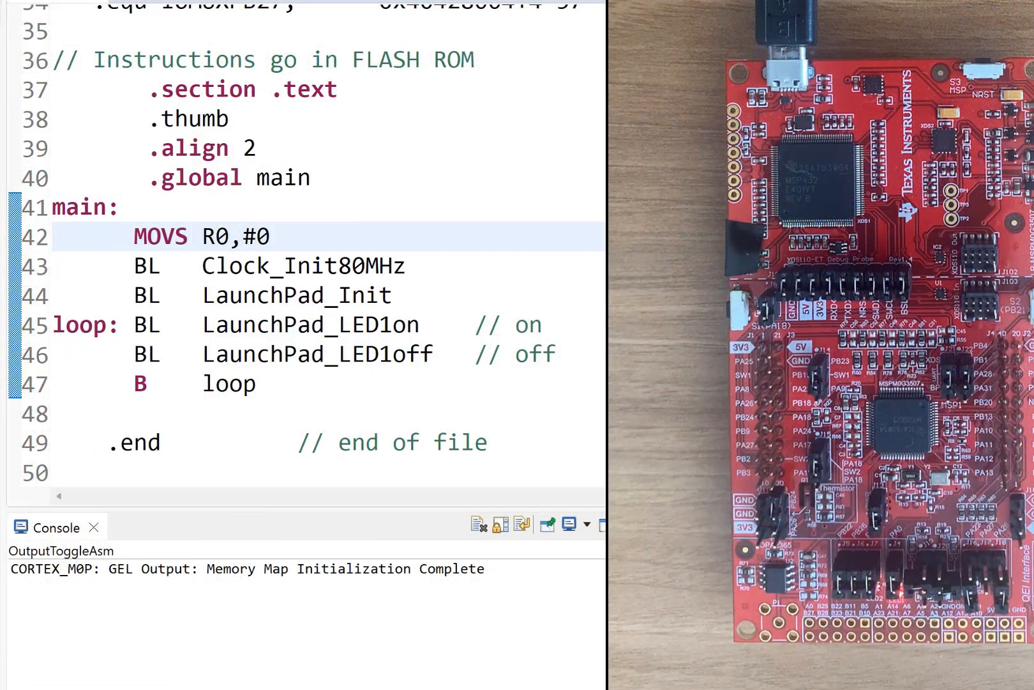
Step: Type the comment '//Delay for 1/2sec' below the main loop
click(56, 236)
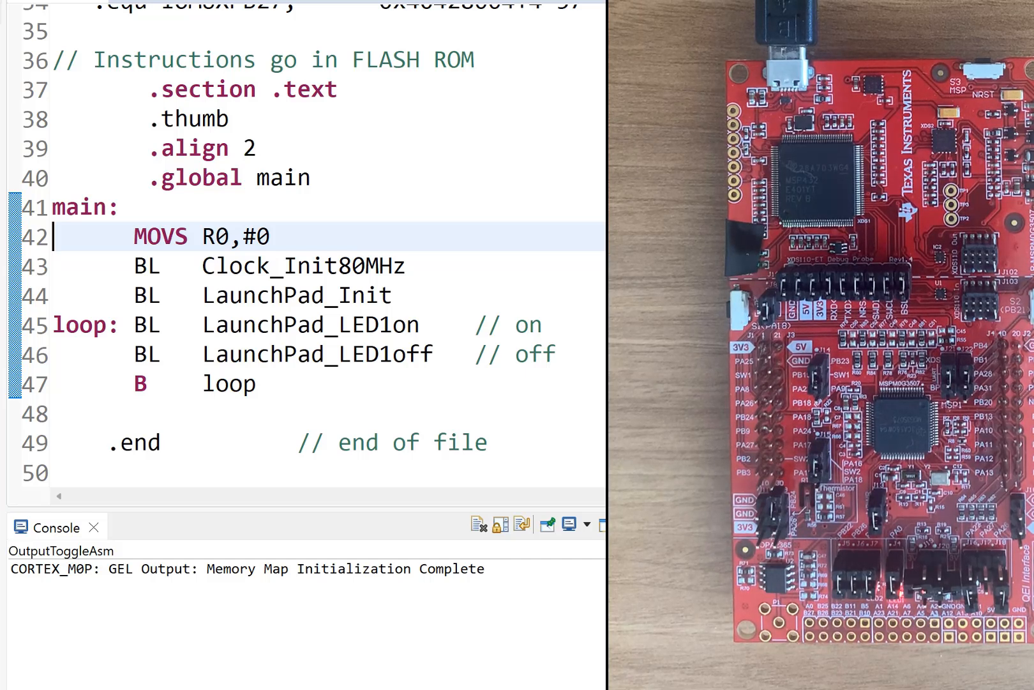
click(57, 415)
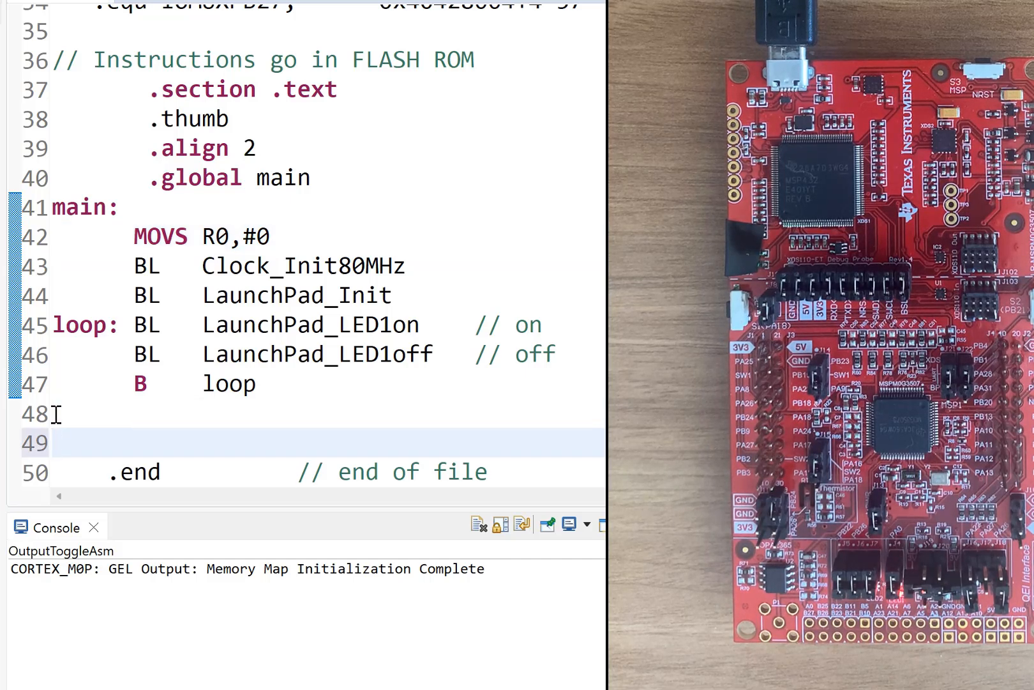
text(//Del)
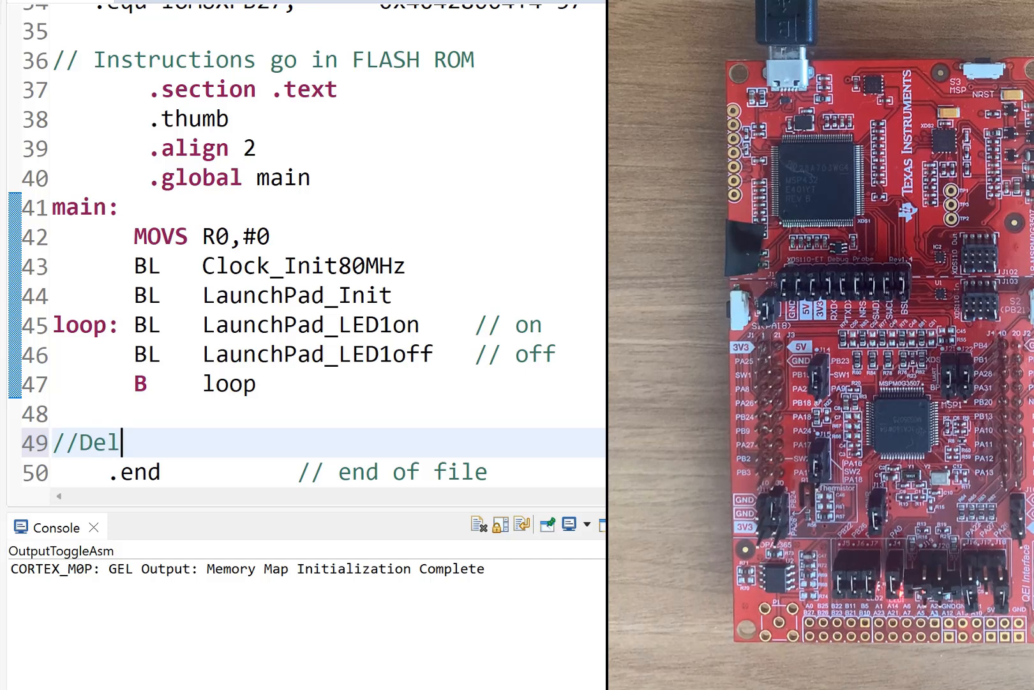
text(ay)
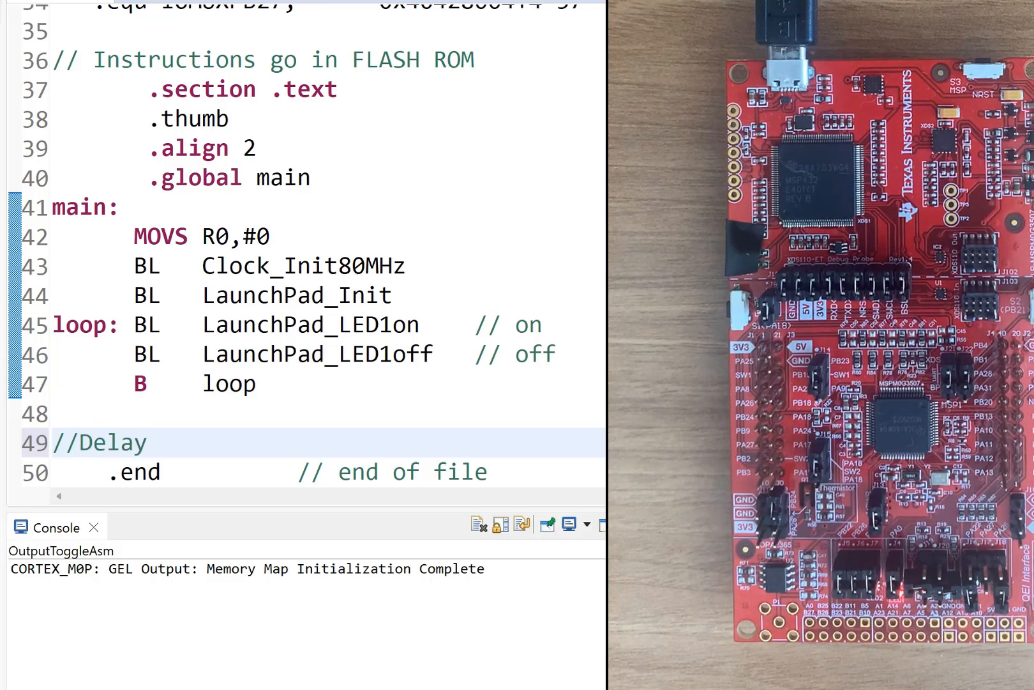
text(for)
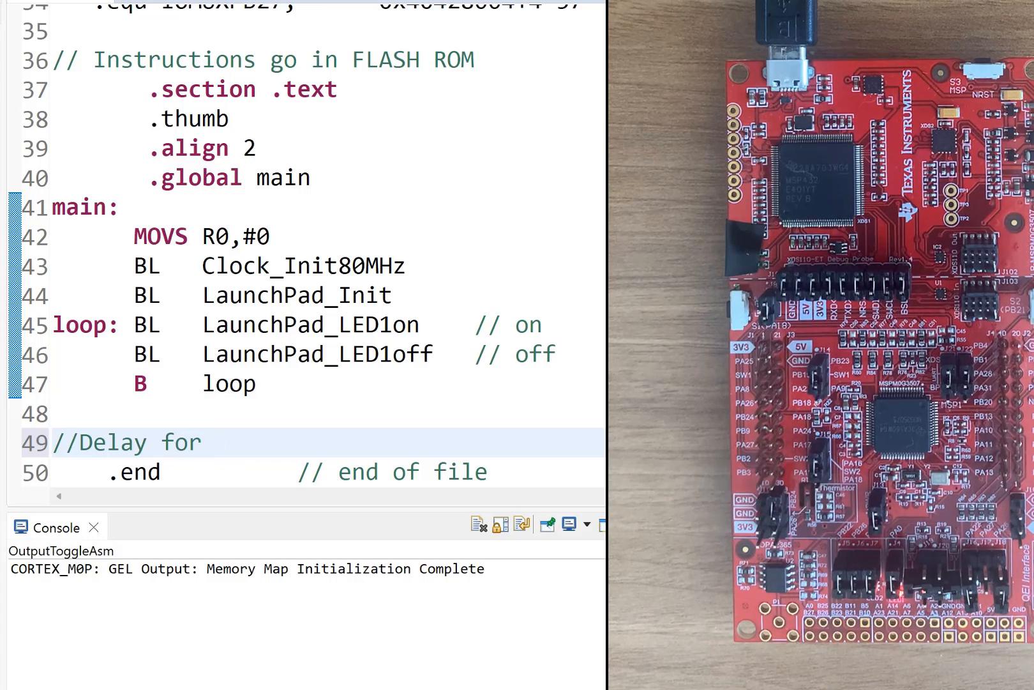
text(1/2)
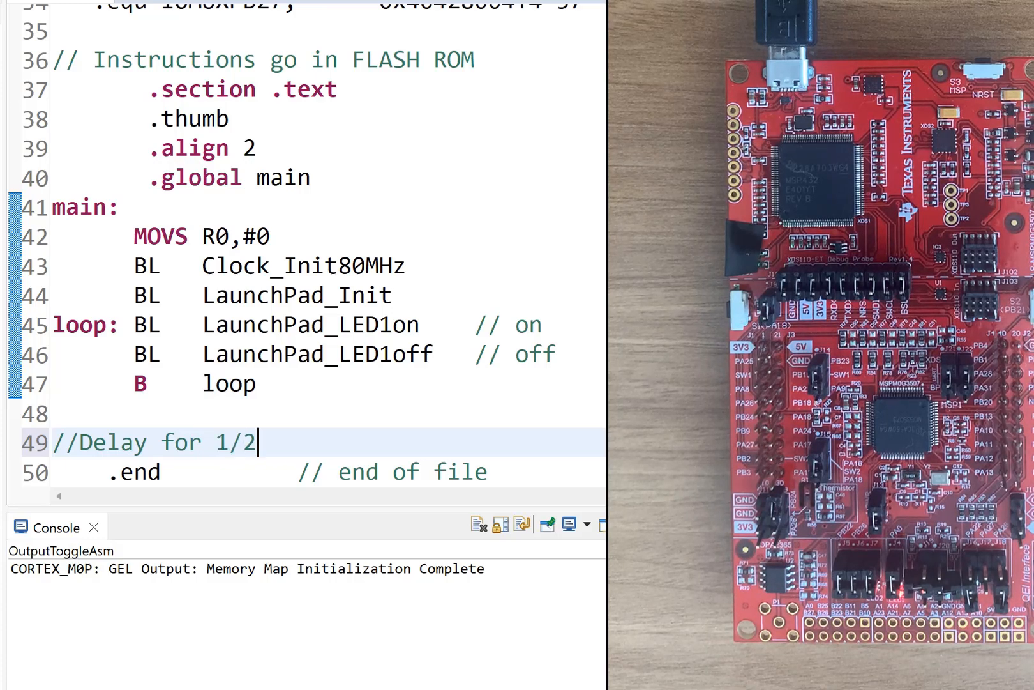
text(sec)
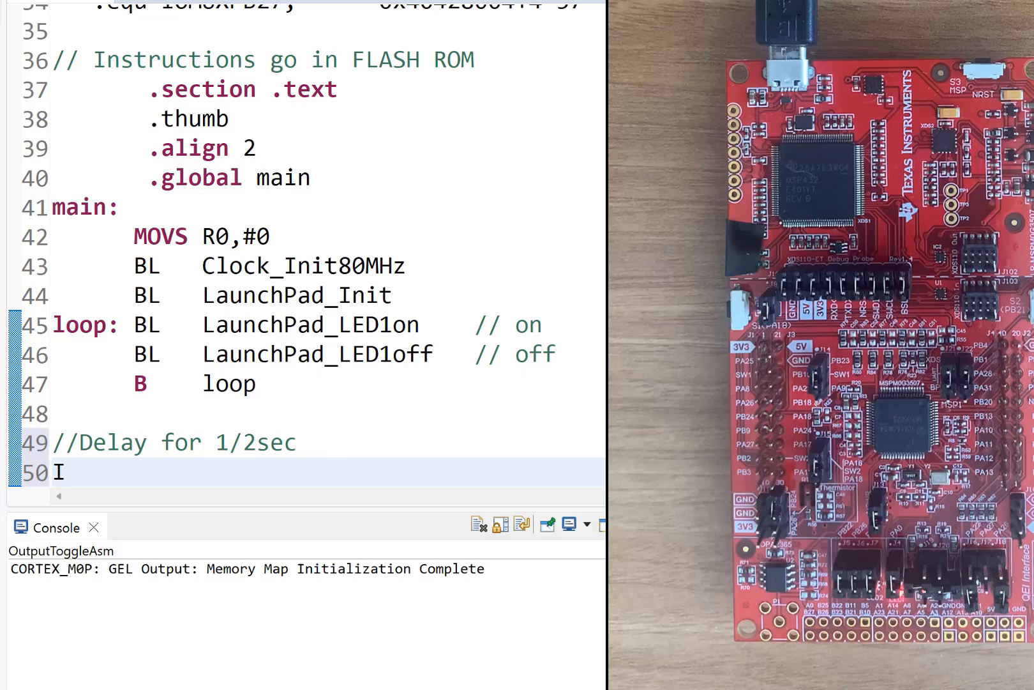
Step: Add the comment '//Input R0: Bus cycles' on the following line
text(//I)
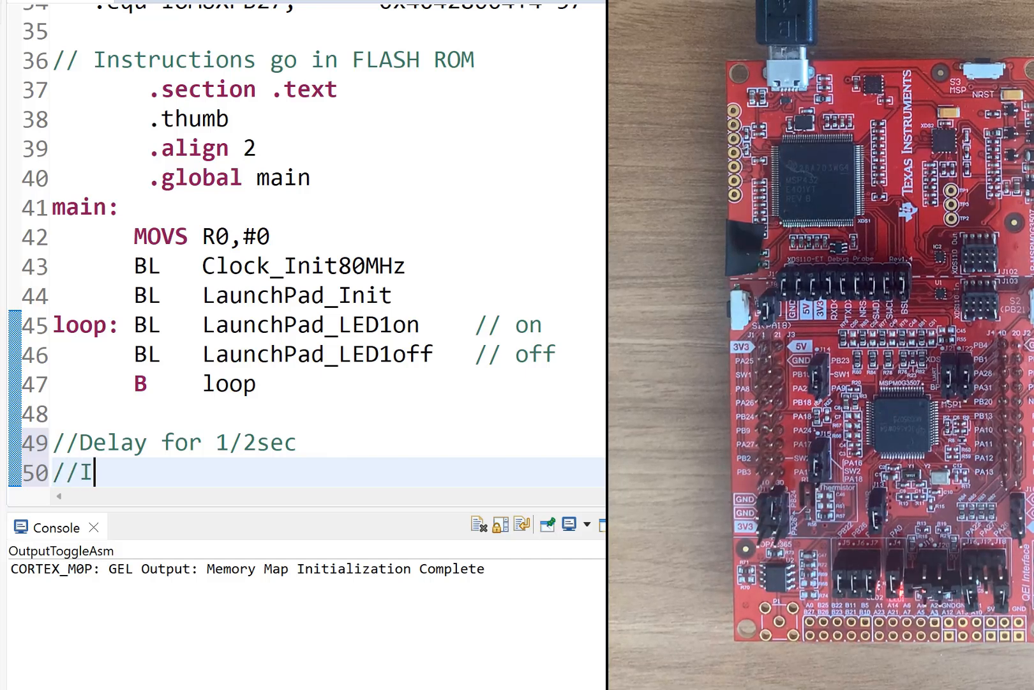
text(nput)
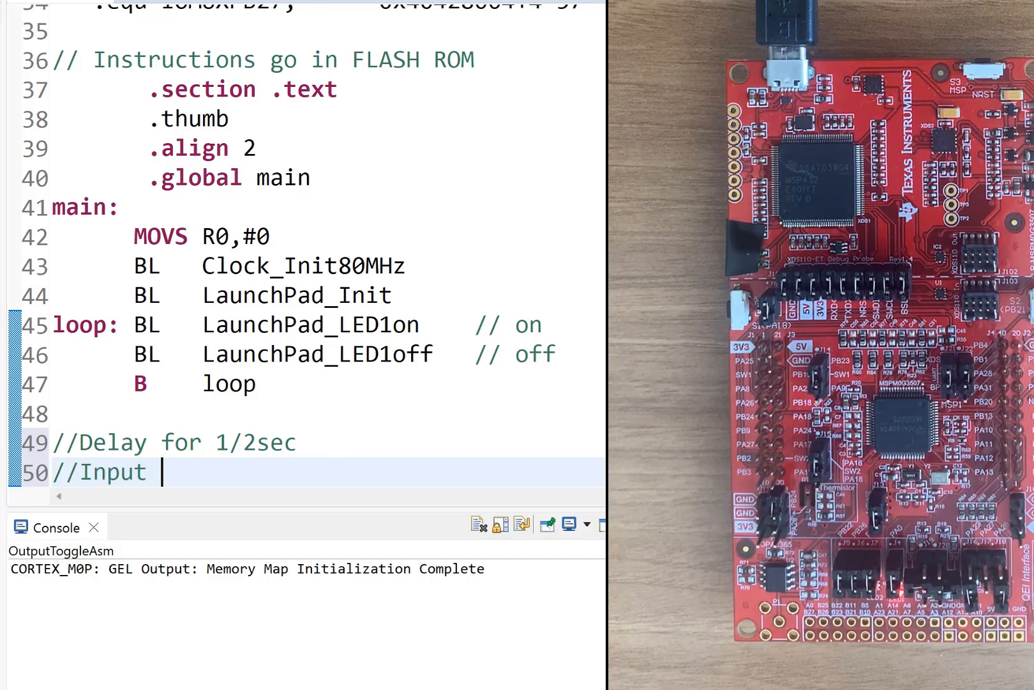
text(R0)
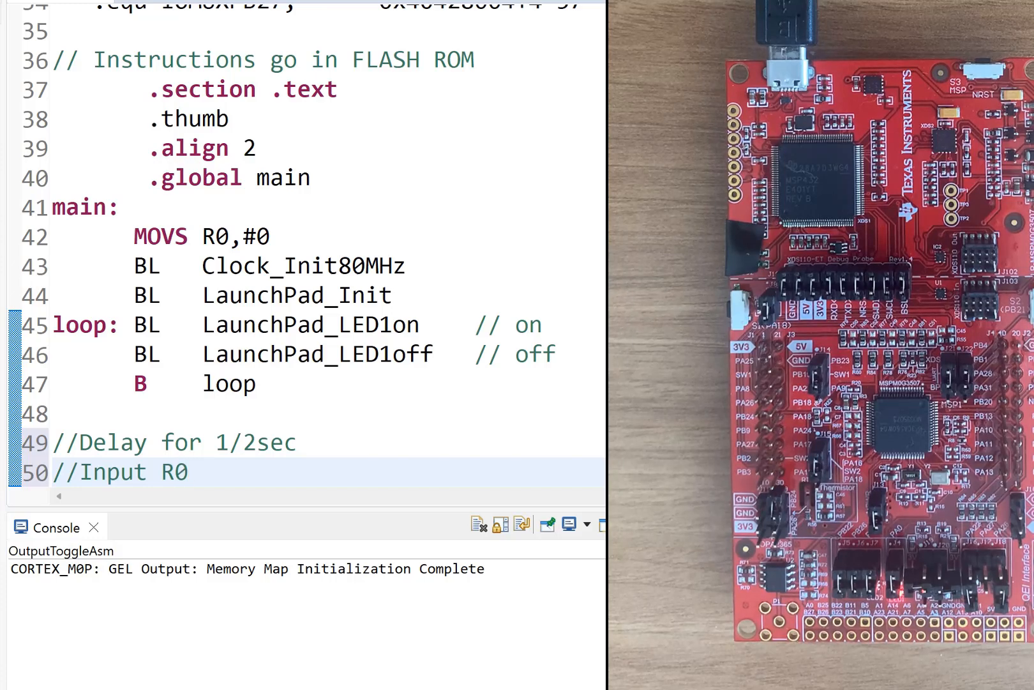
text(:)
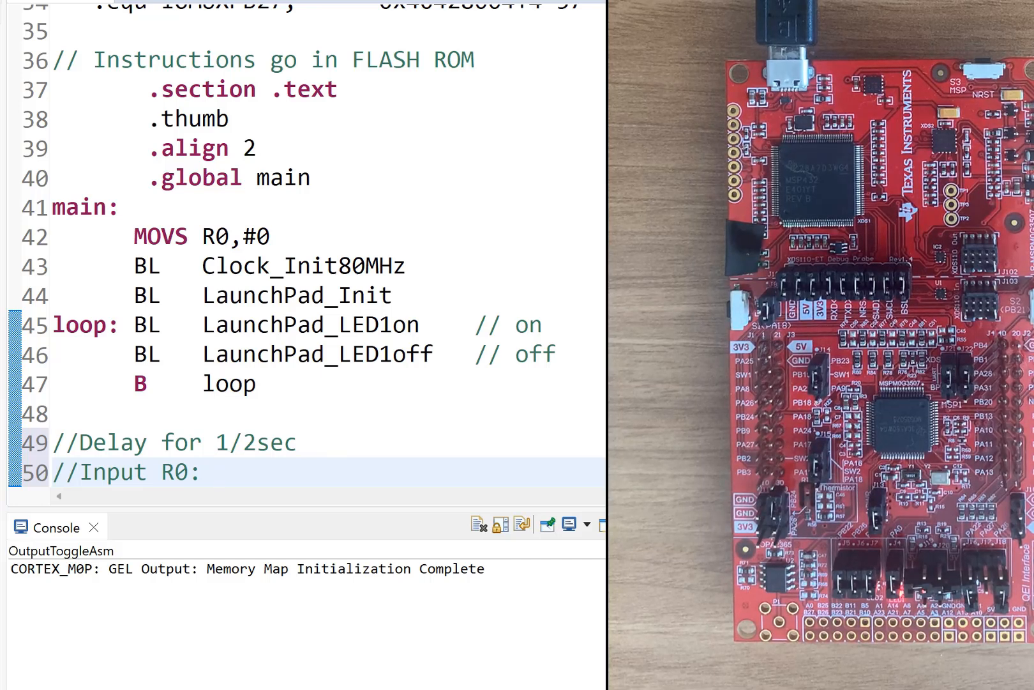
text(Bus c)
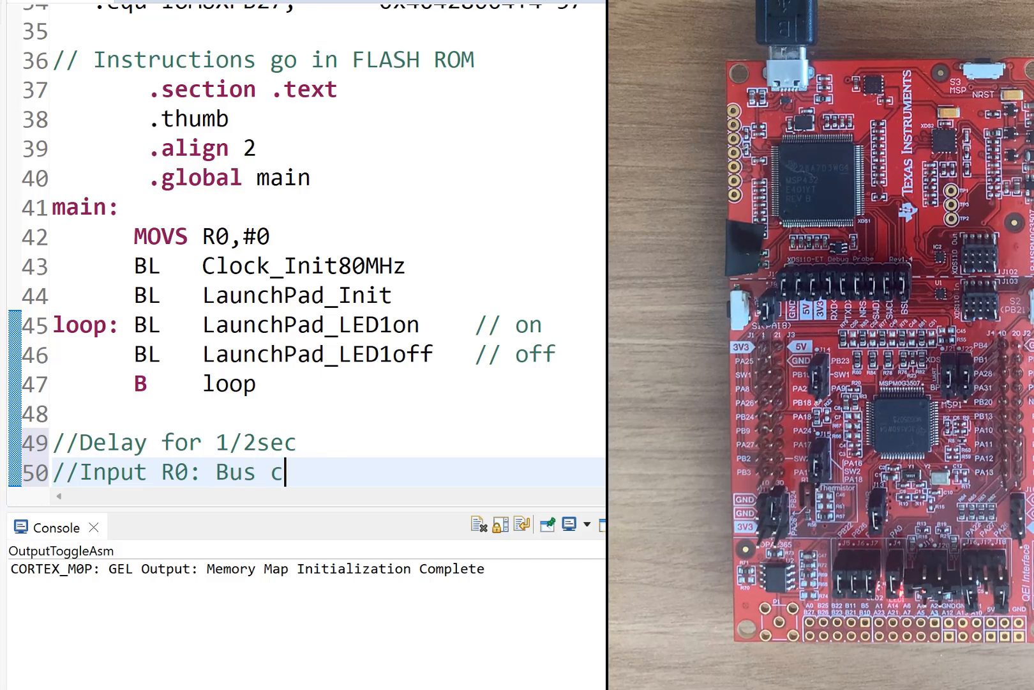
text(ycles)
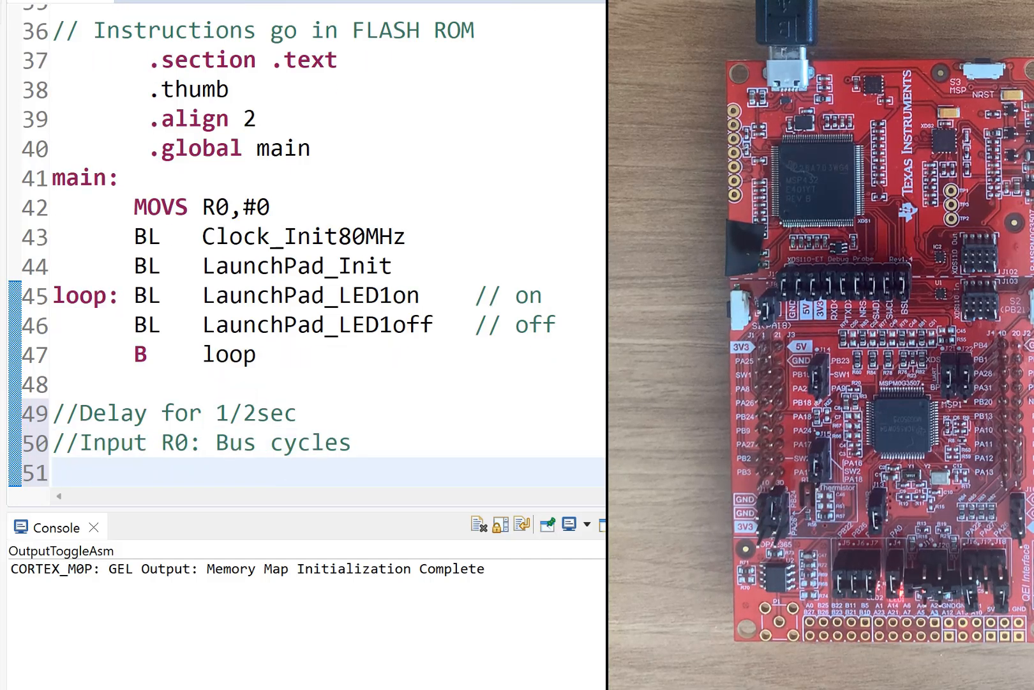
click(59, 473)
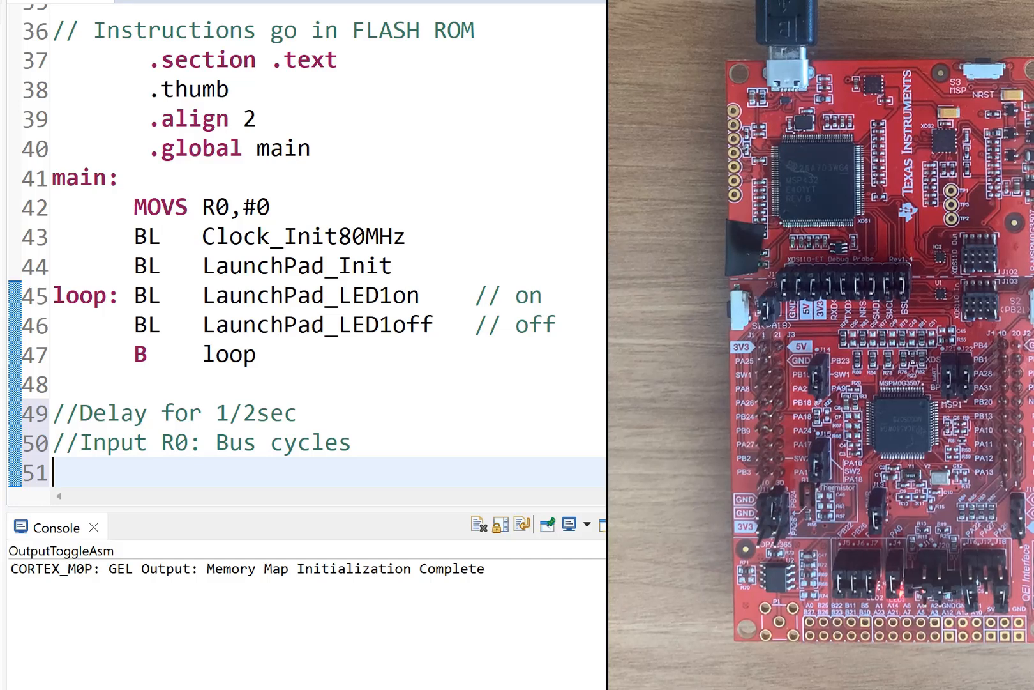
Step: Type the label 'Delay:' on the line after the delay comments
text(De)
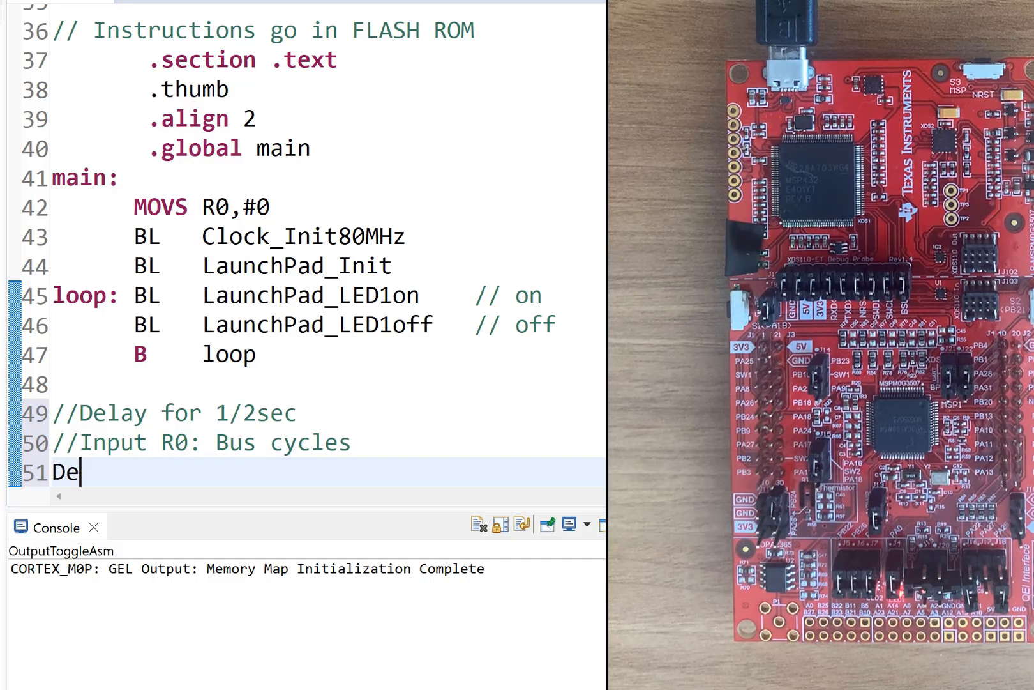
text(a)
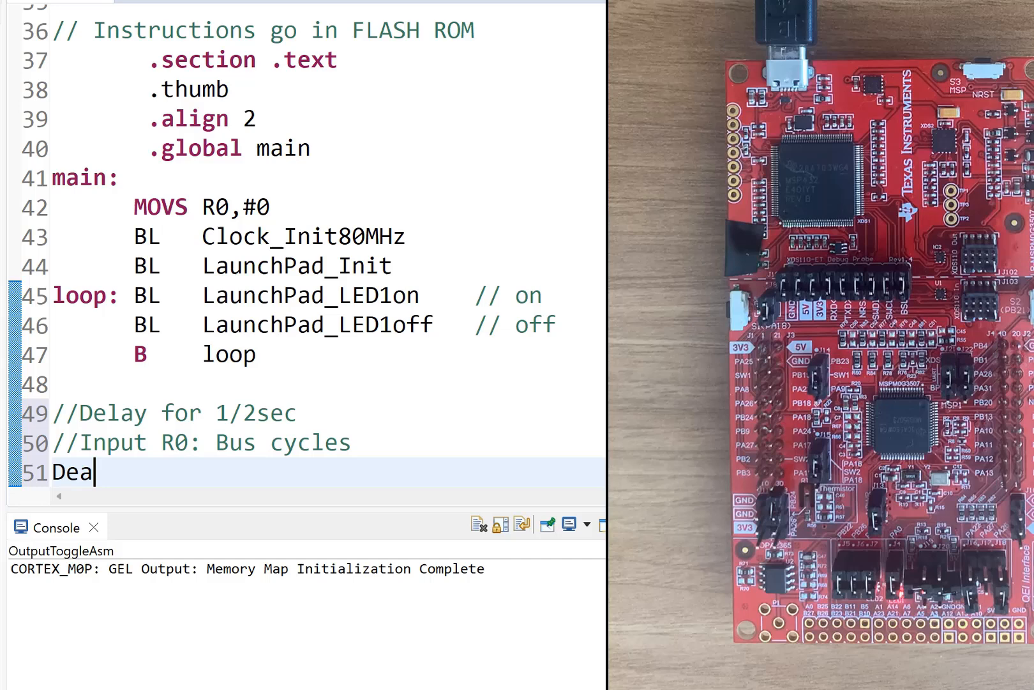
text(lay)
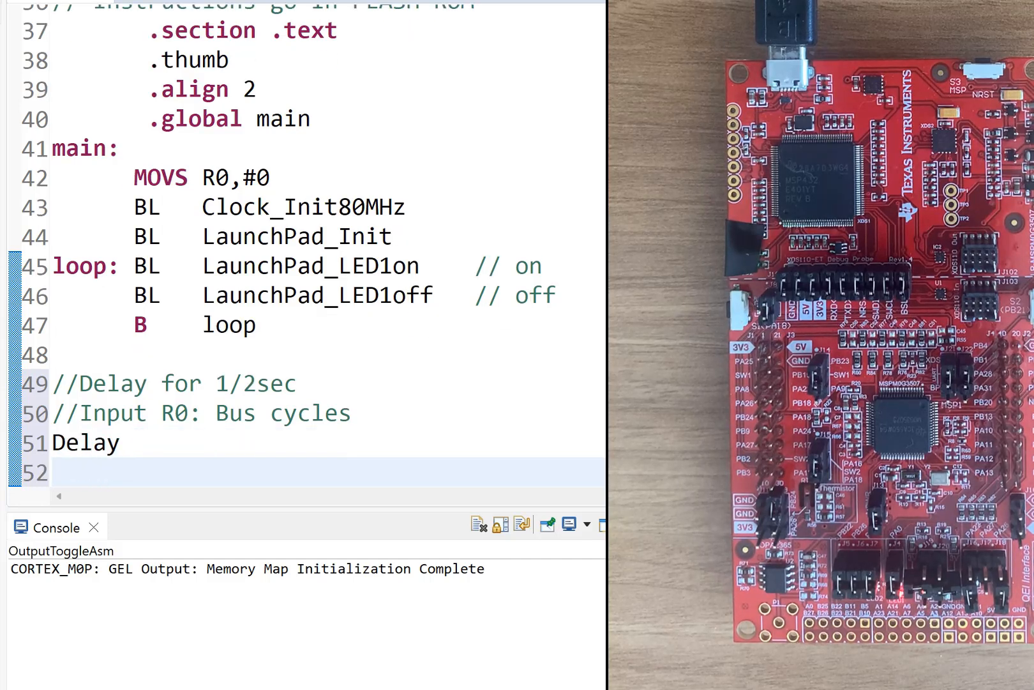
click(119, 442)
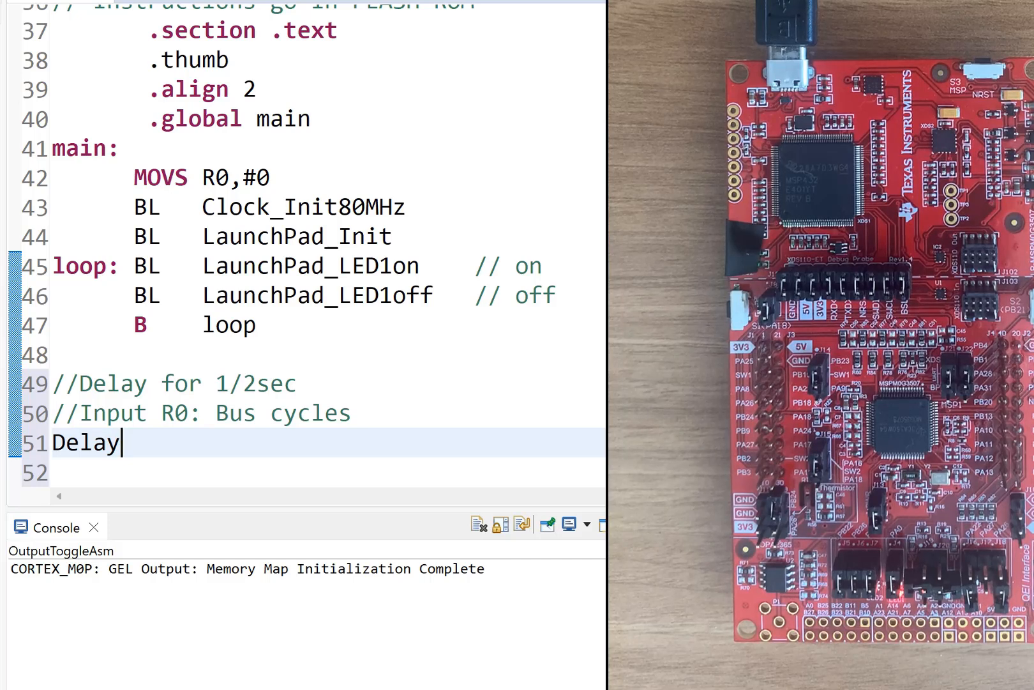
text(:)
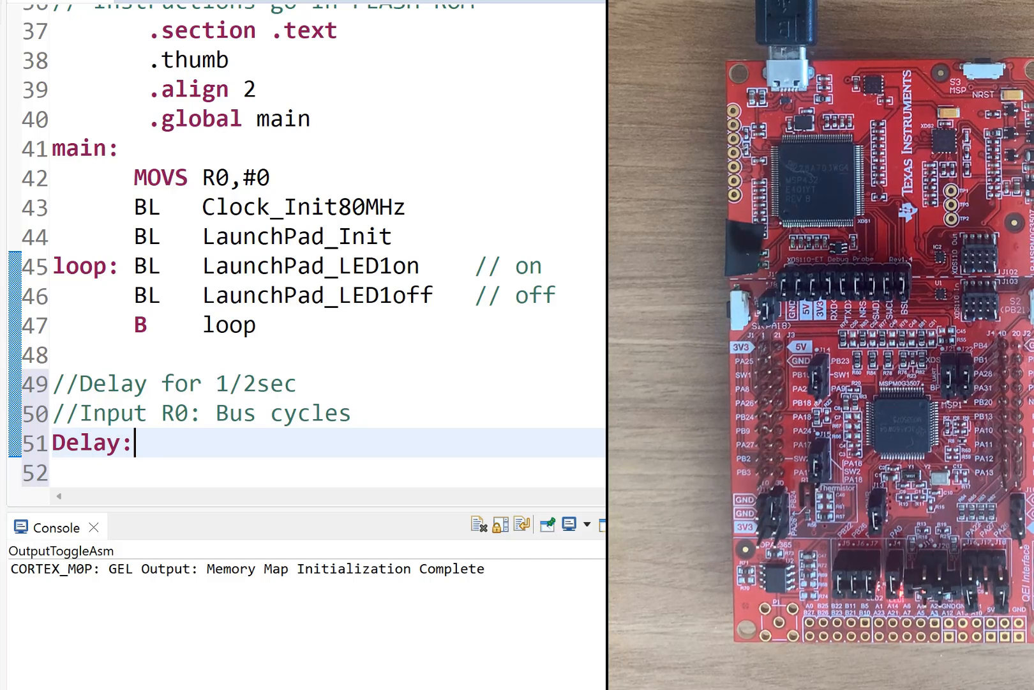
Step: Add a 'SUBS R0, R0, #1' countdown line under the Delay label
key(Return)
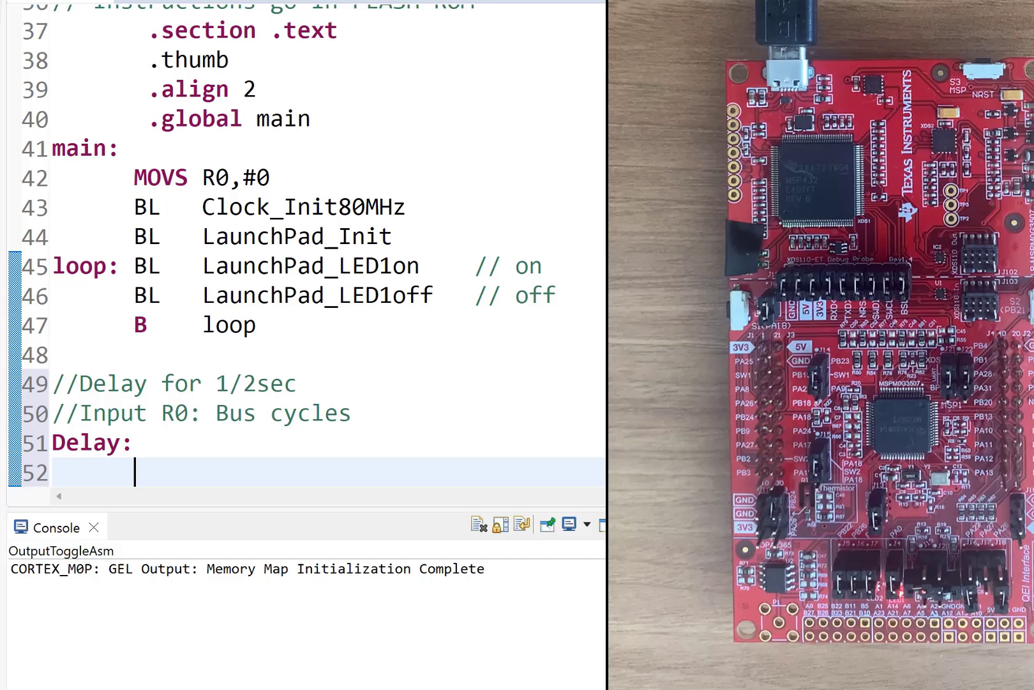
text(S)
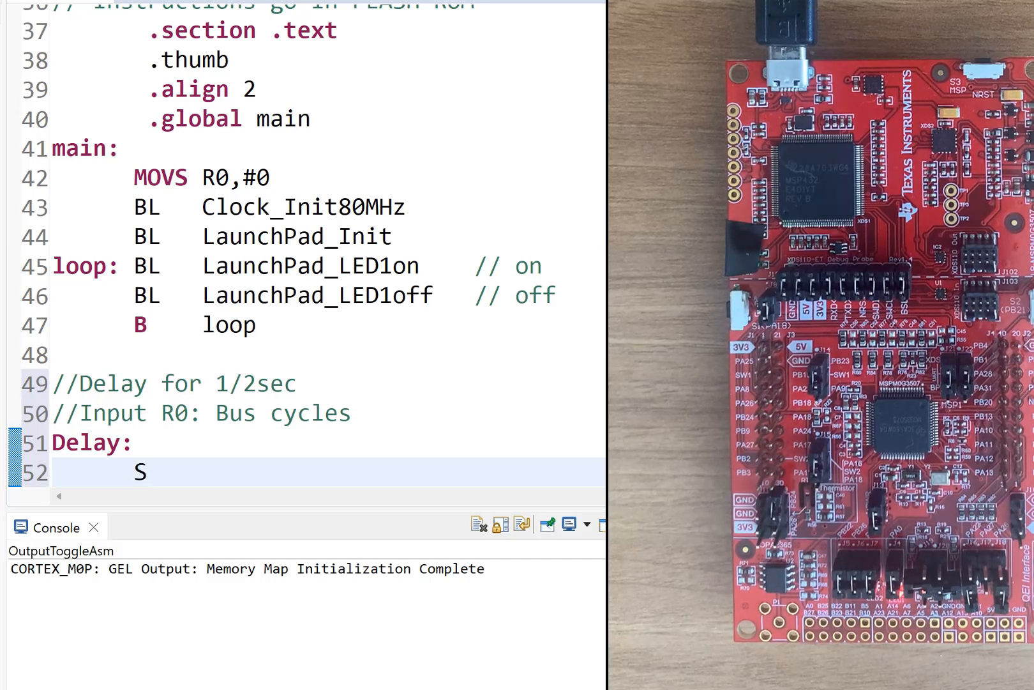
text(UBS)
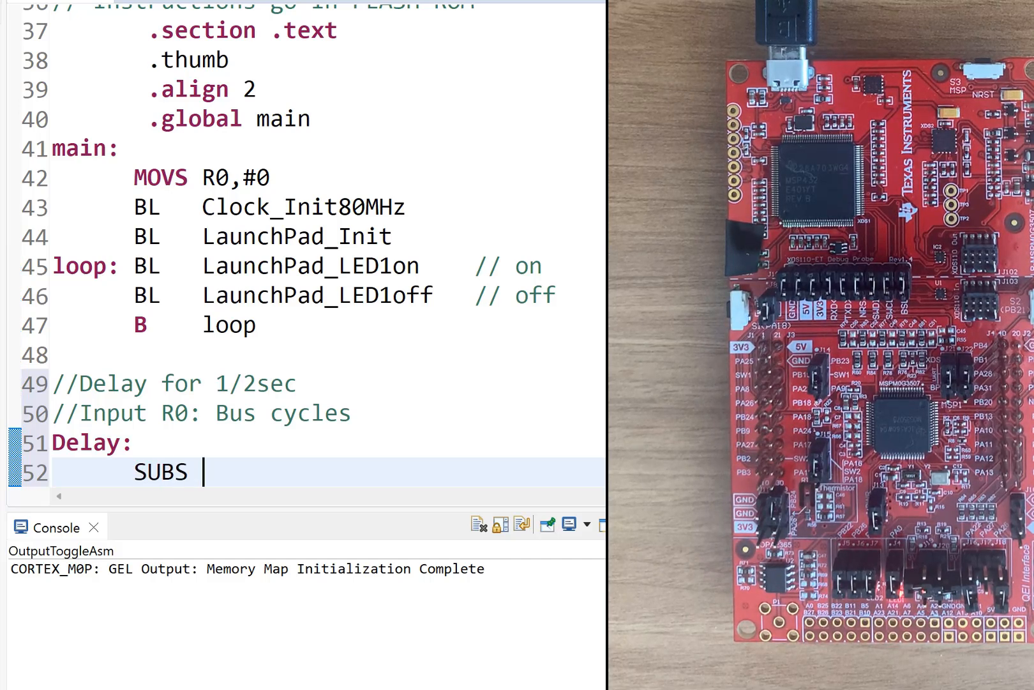
text(R0, R)
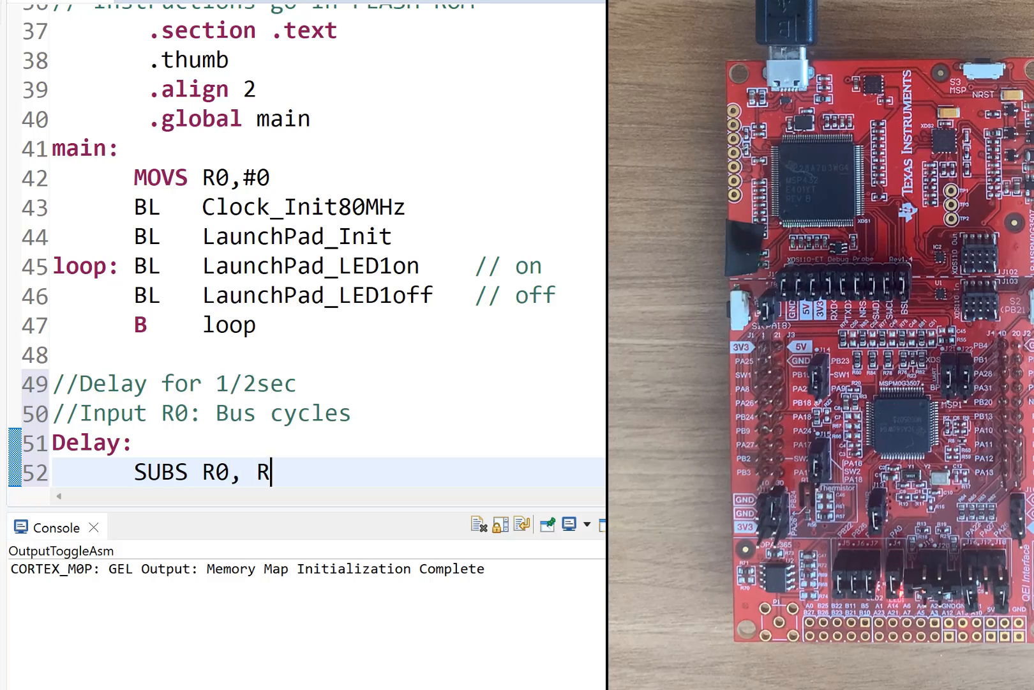
text(0,)
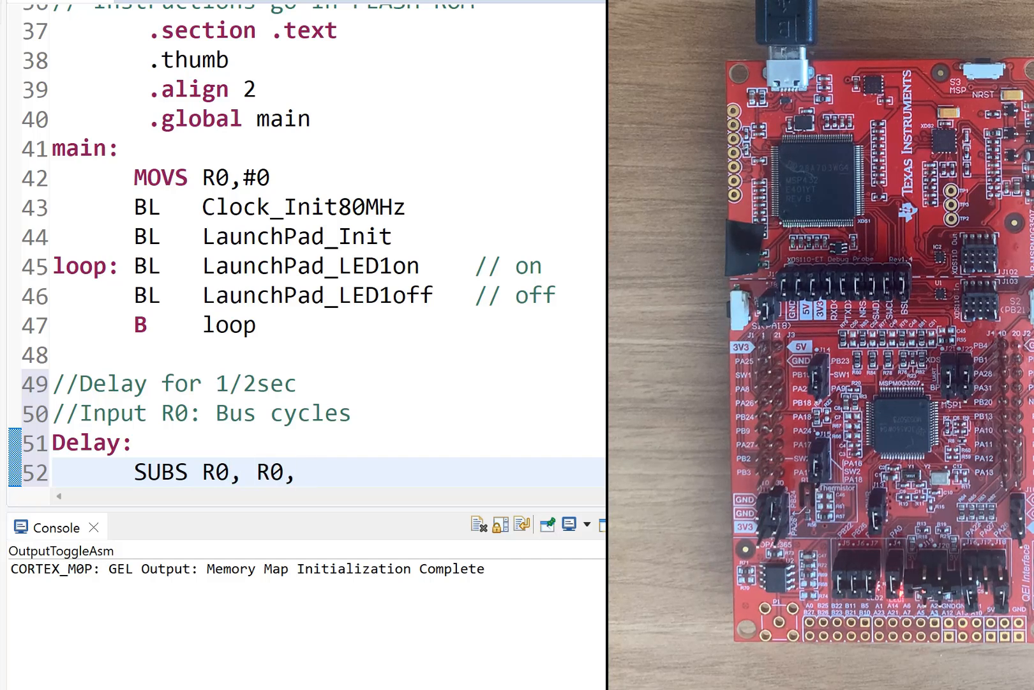
click(312, 473)
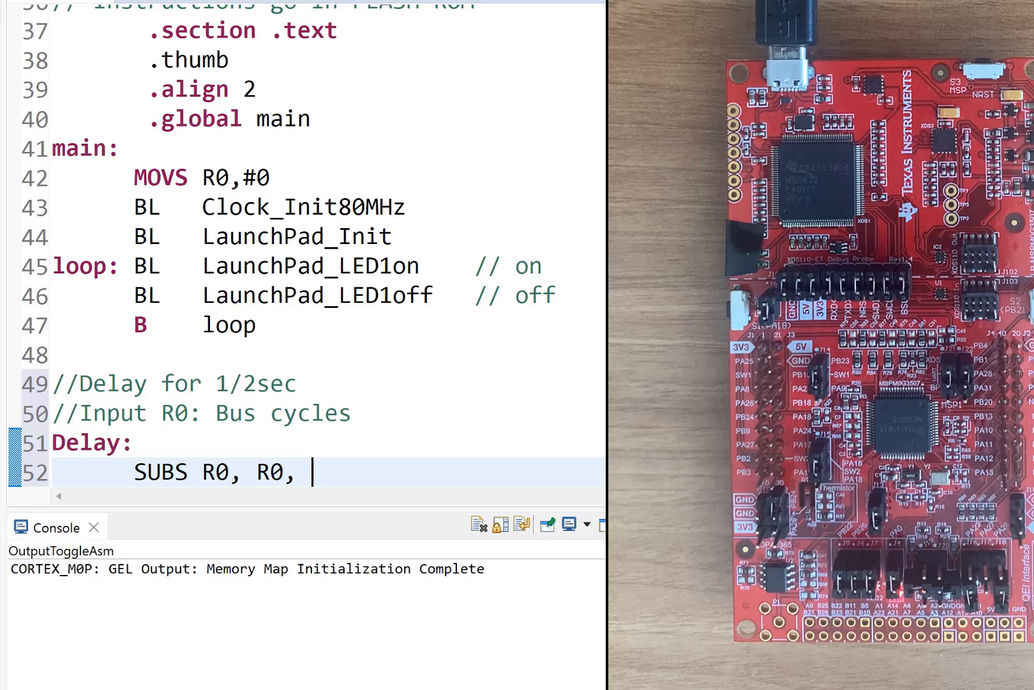
text(#1)
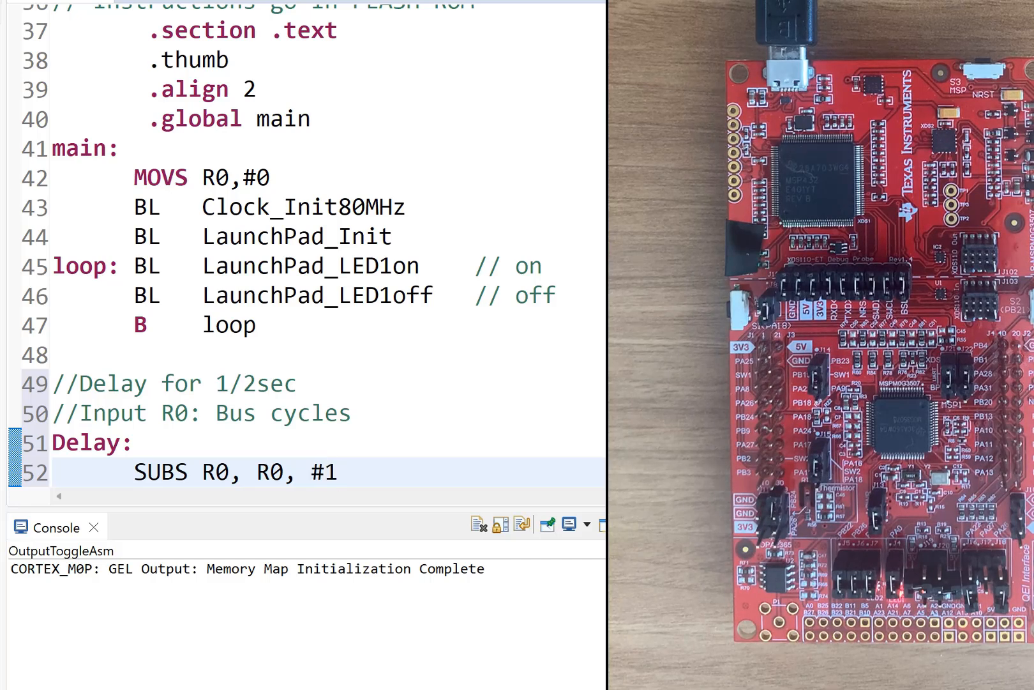
Step: Add a NOP line and the loop label for the countdown
key(Return)
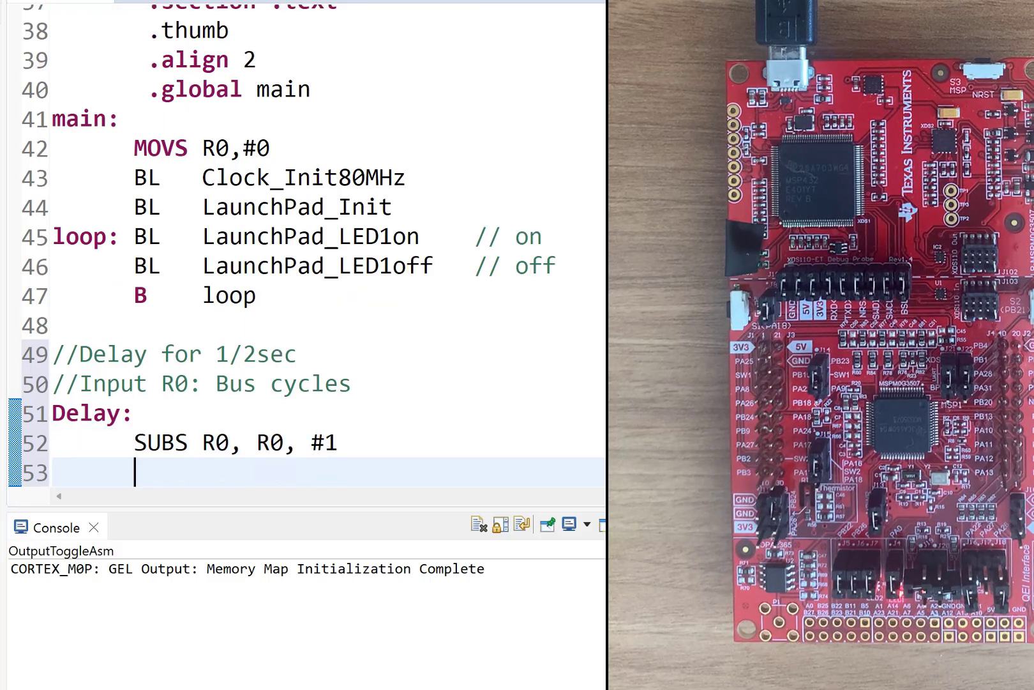
text(N)
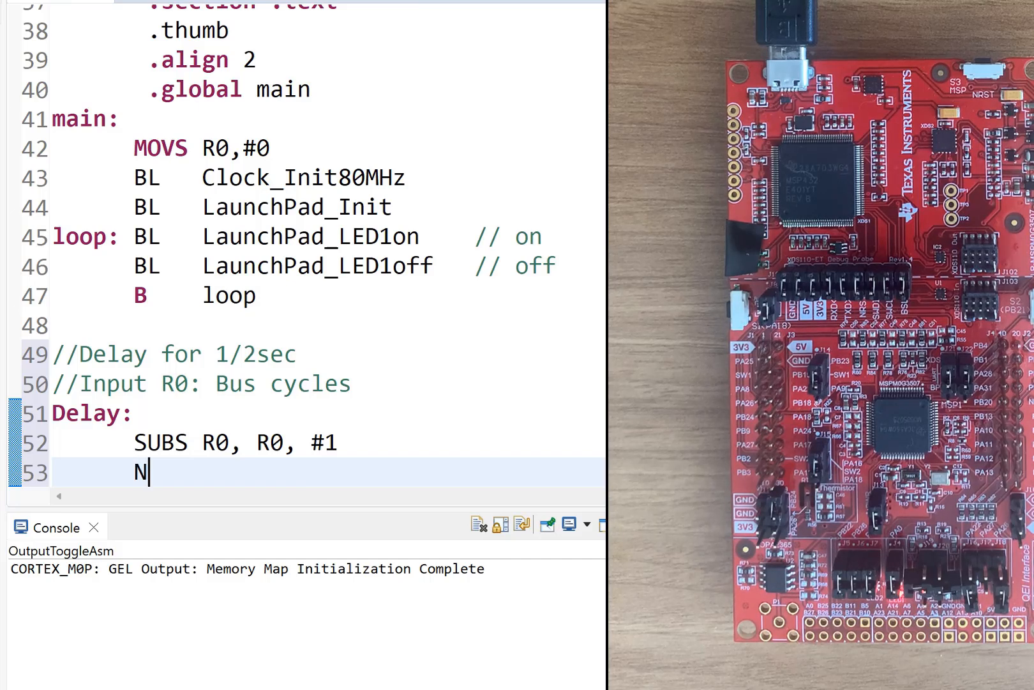
text(OP)
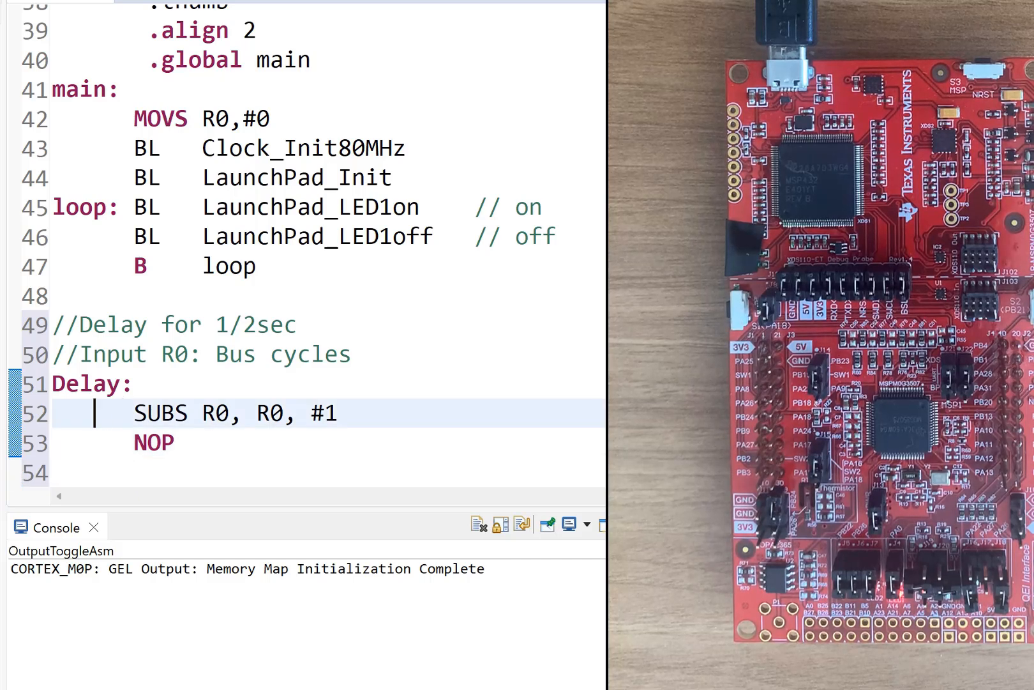
text(Lo)
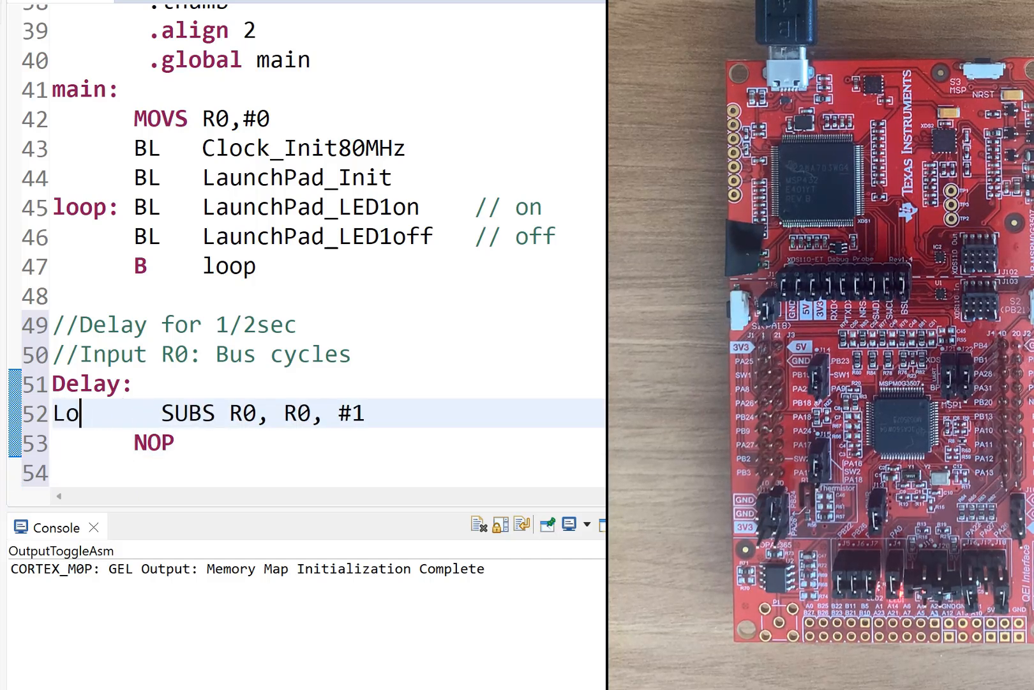
text(op)
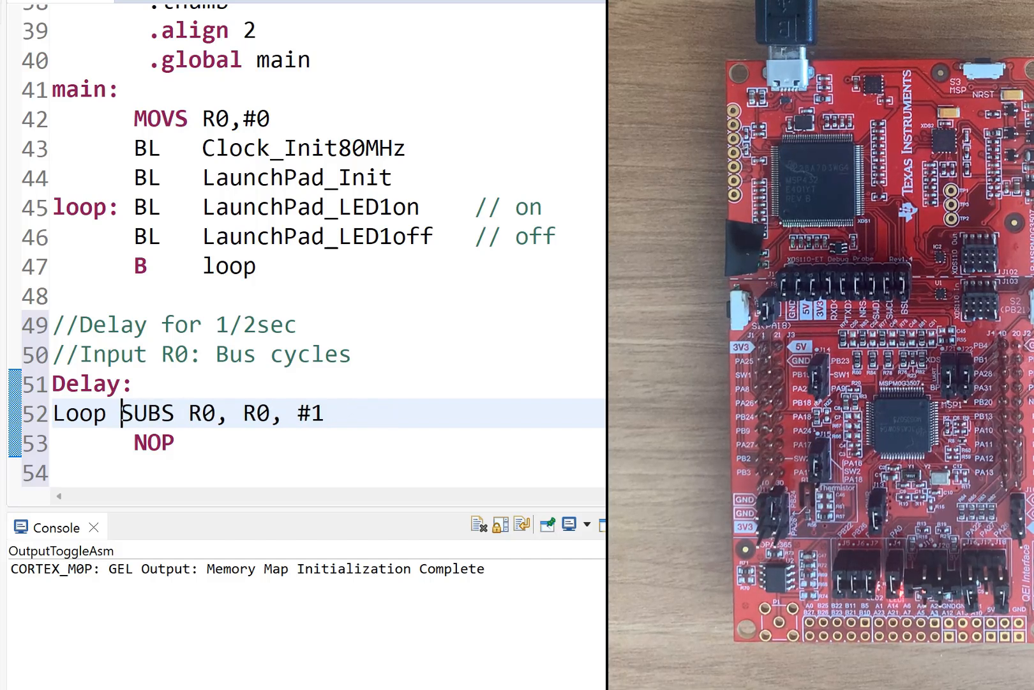
text(:)
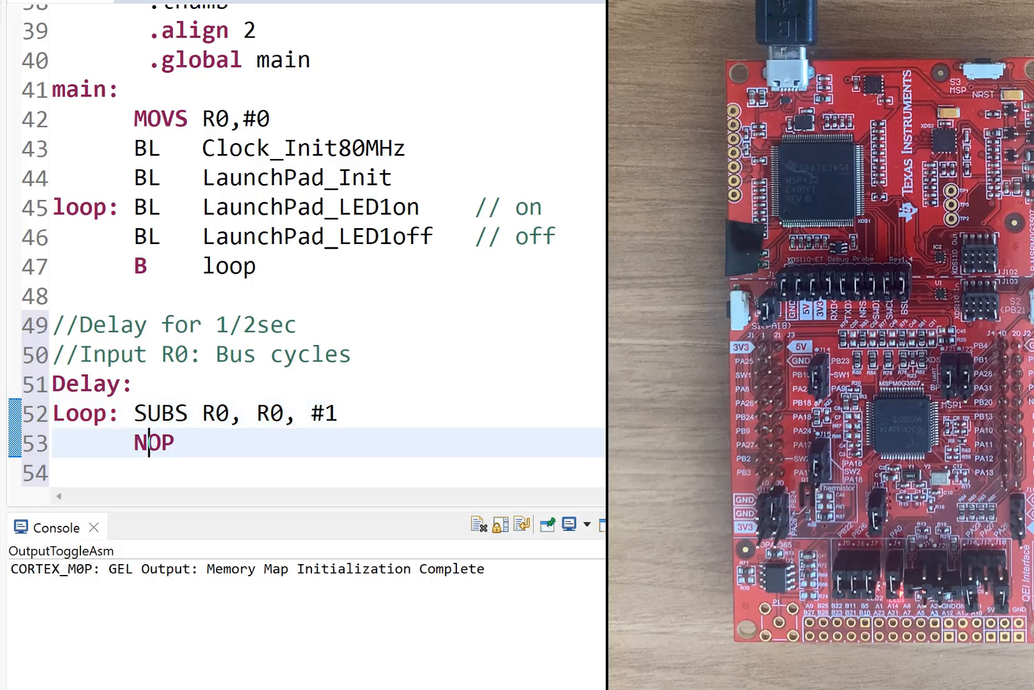
Step: Add 'BHS dloop' to branch back, then a 'BX LR' return
key(Return)
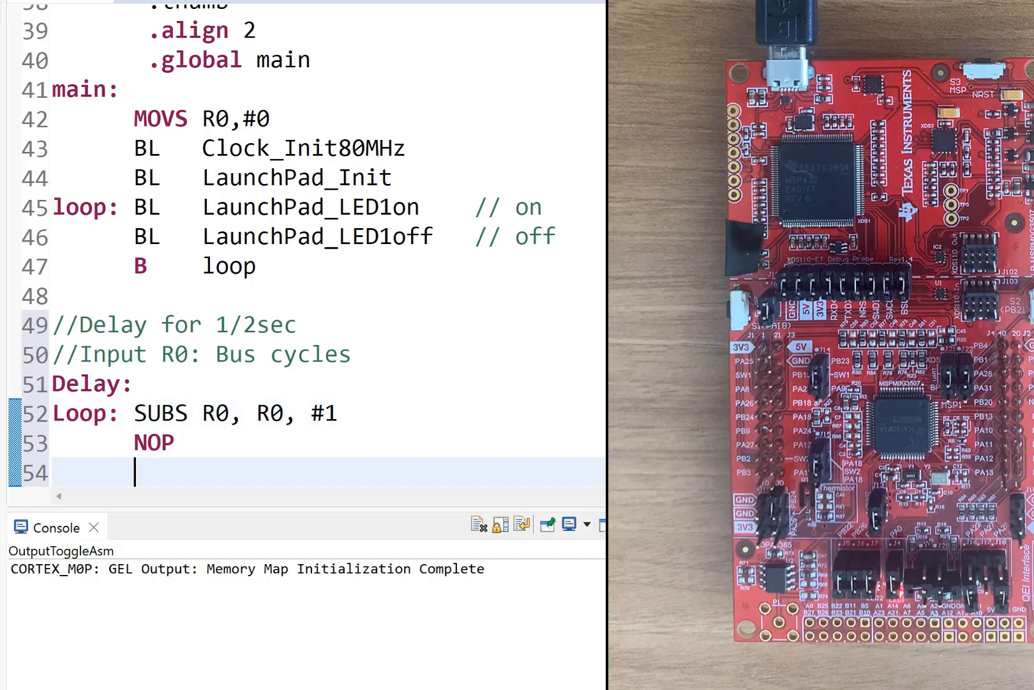
text(BHS)
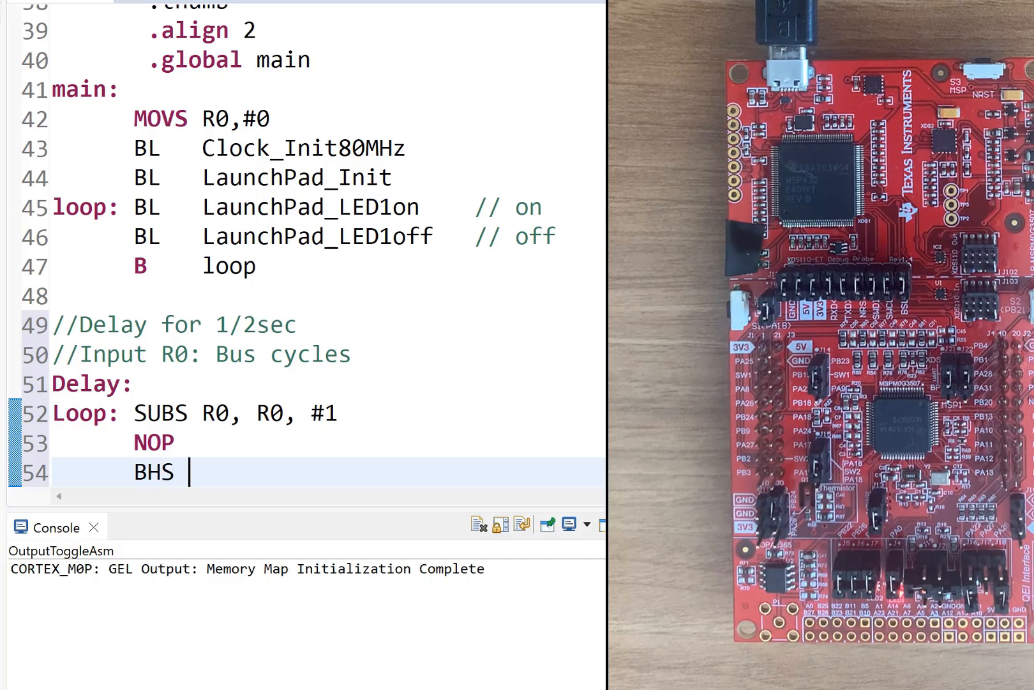
text(Loo)
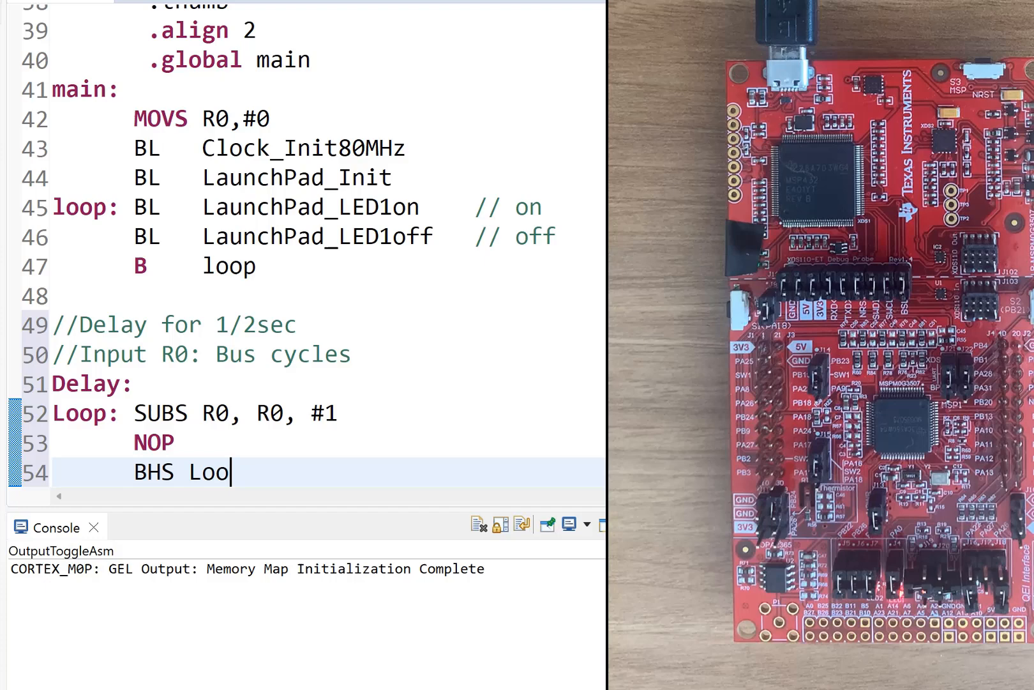
text(p)
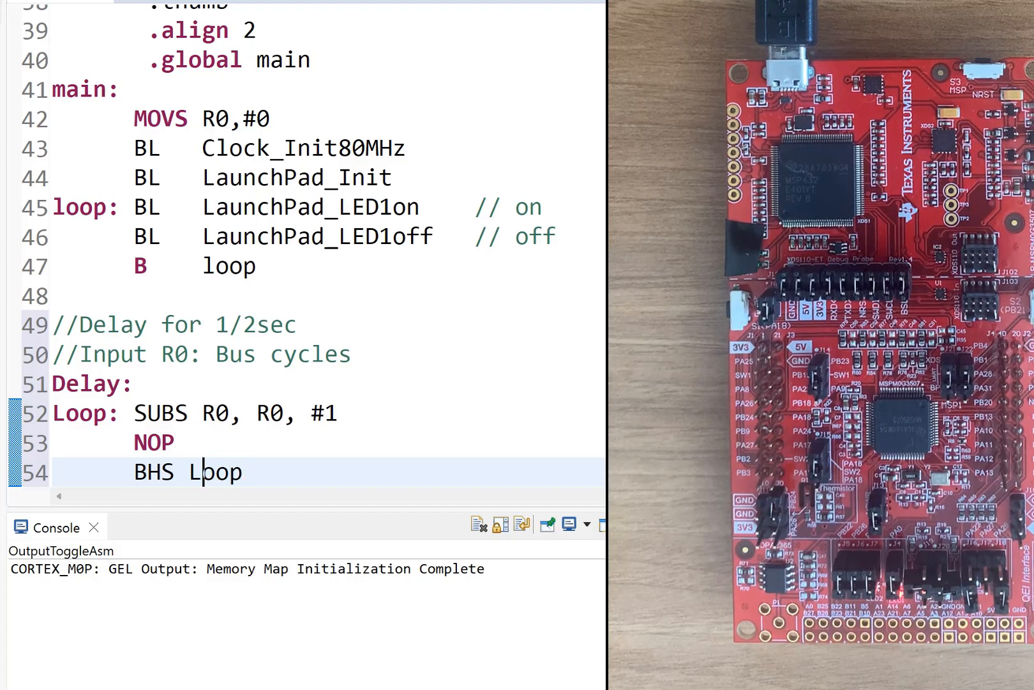
text(dl)
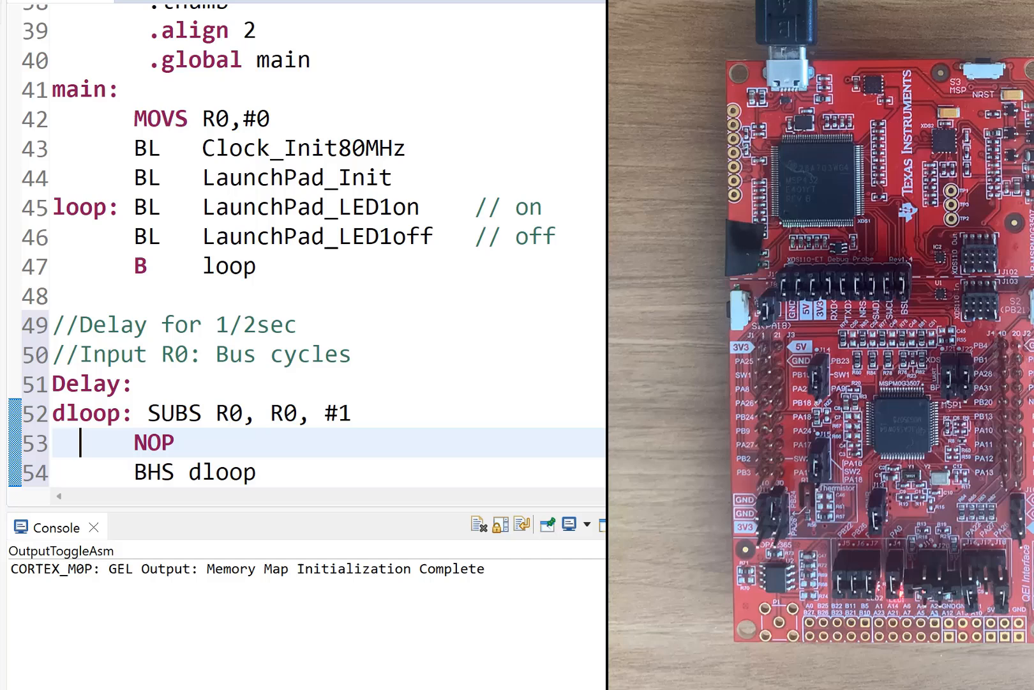
click(178, 472)
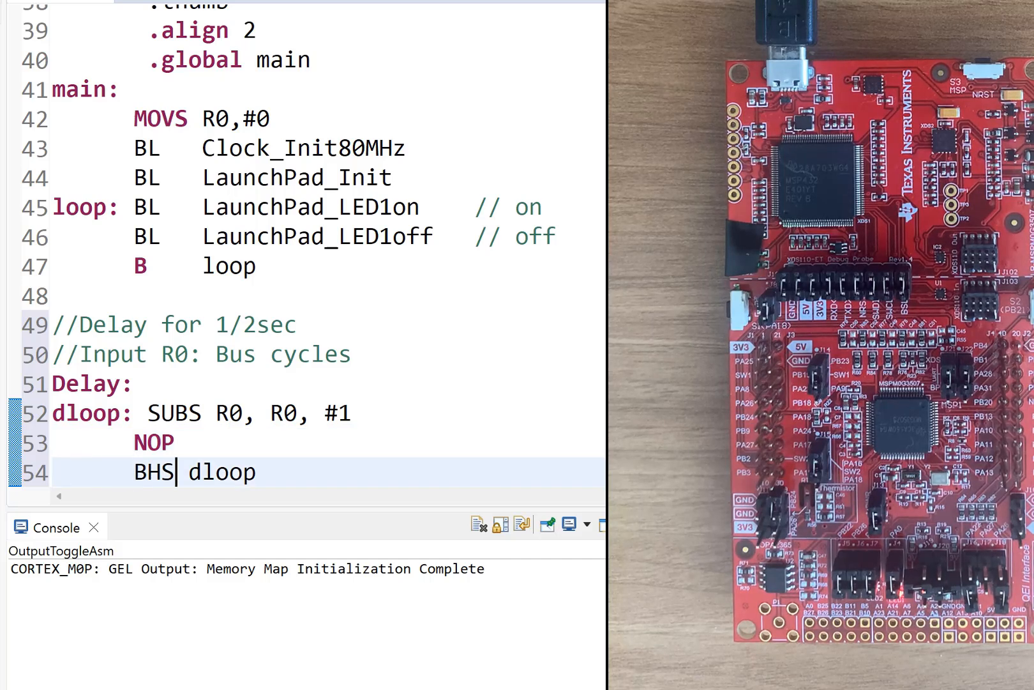
key(Return)
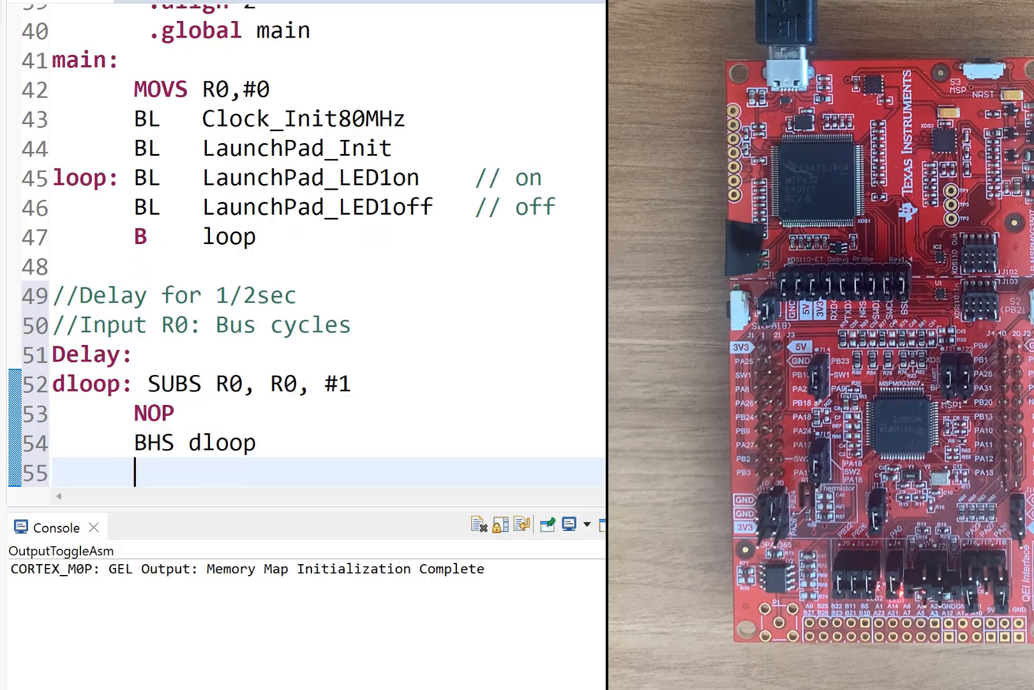
text(BX)
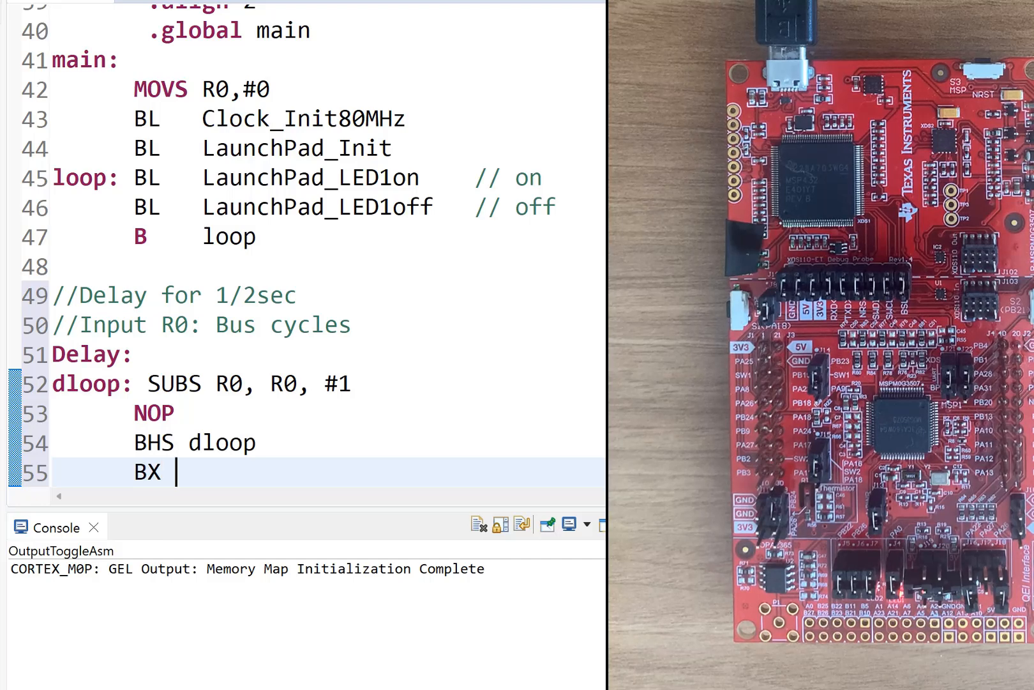
text(LR)
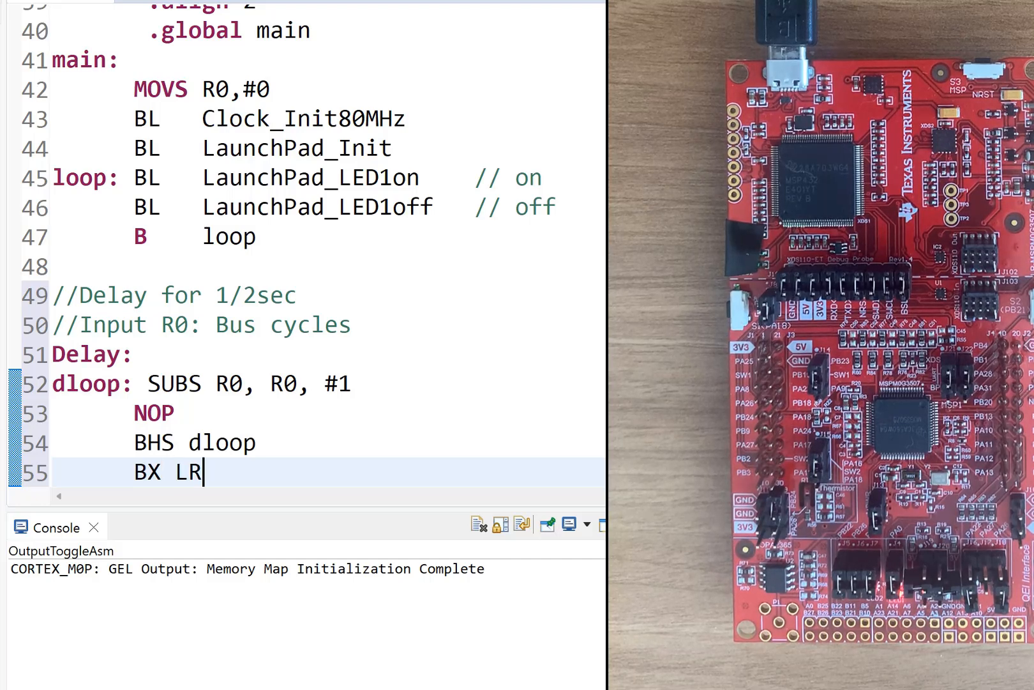
Step: Edit the dloop line so it reads 'SUBS R0, R0, #4'
click(201, 442)
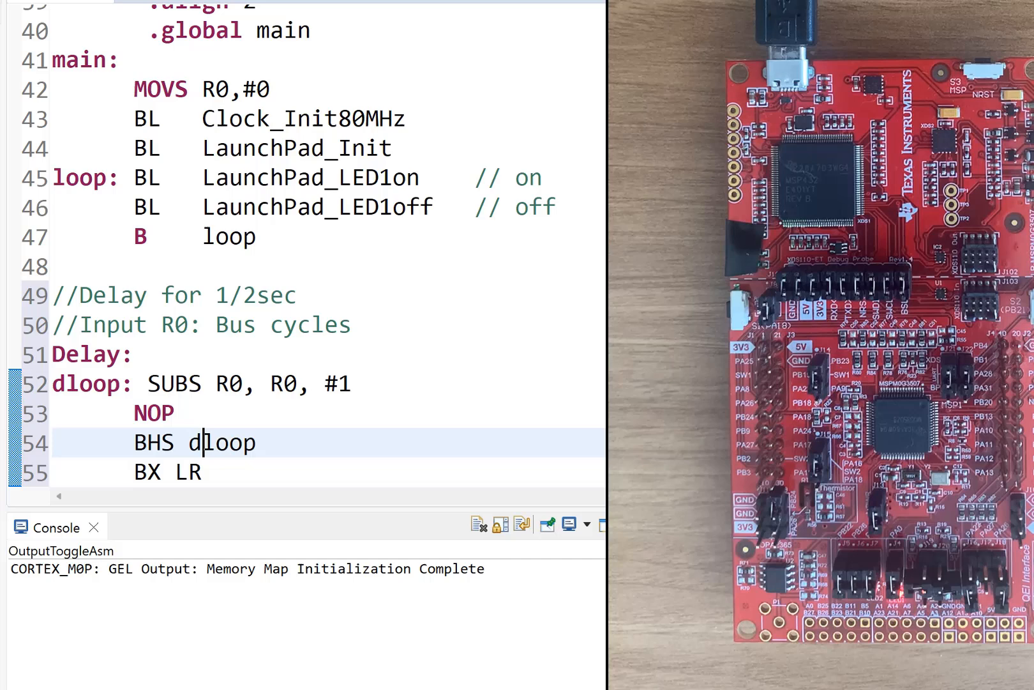
click(205, 383)
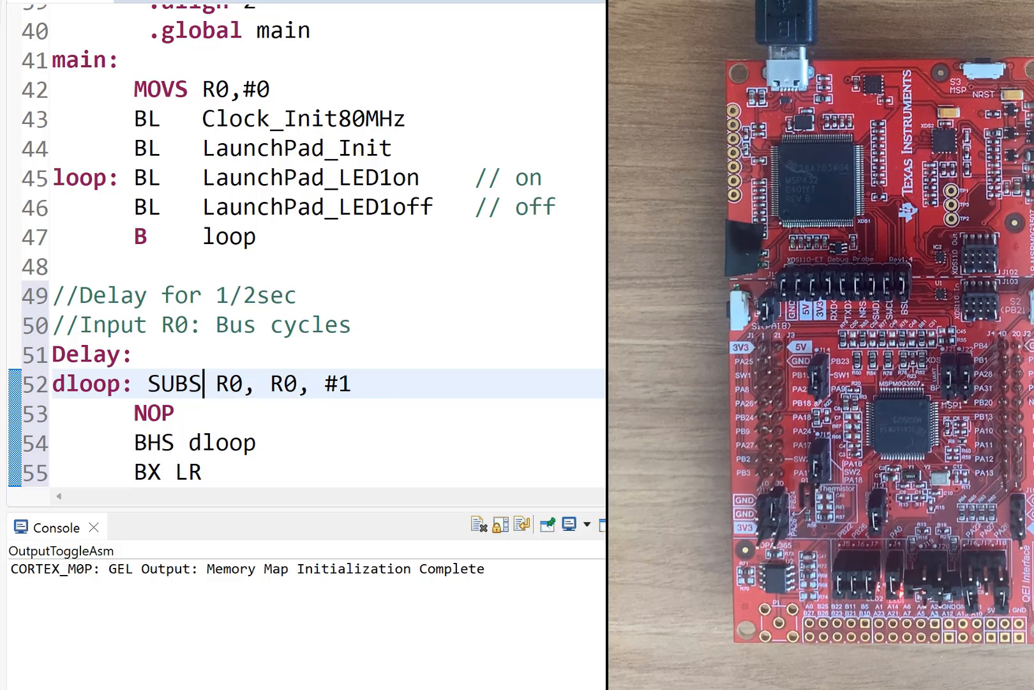
click(158, 413)
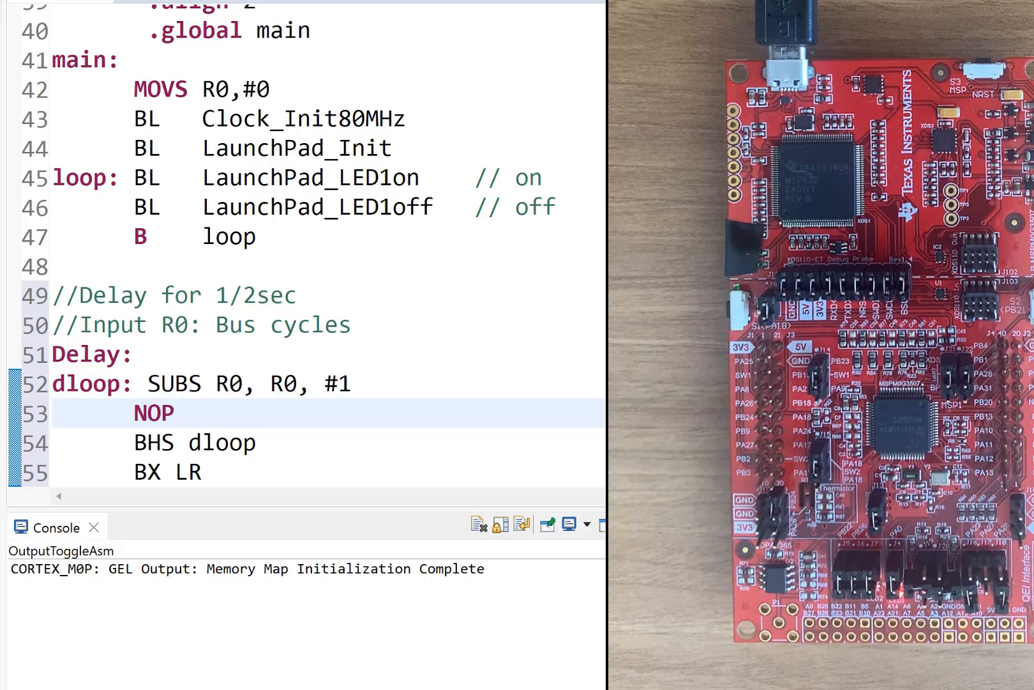
click(175, 413)
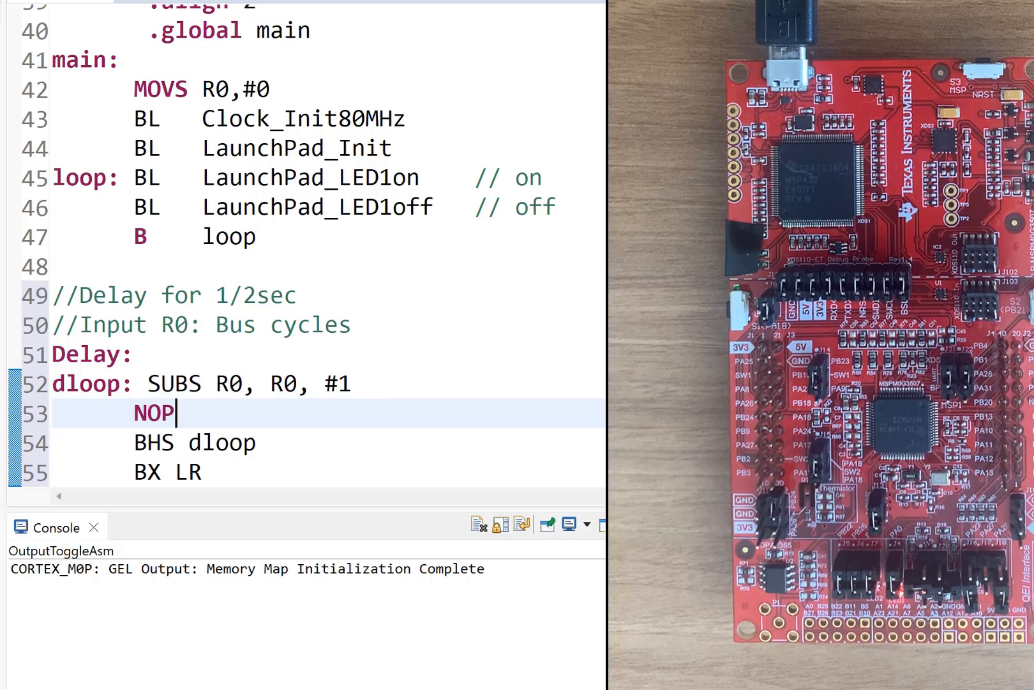
click(257, 383)
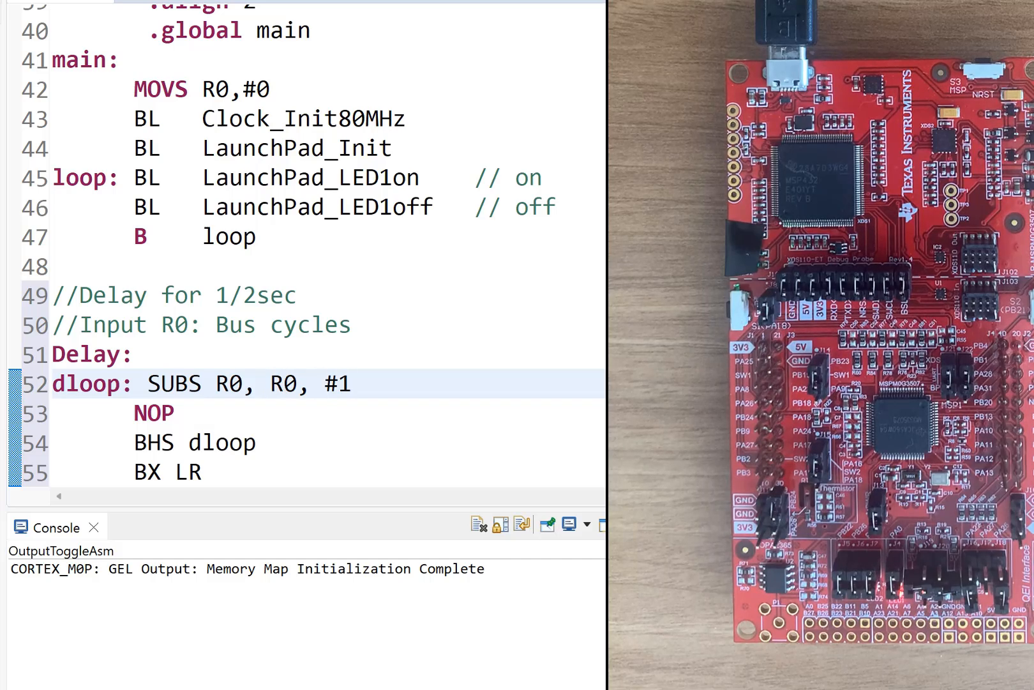
click(353, 383)
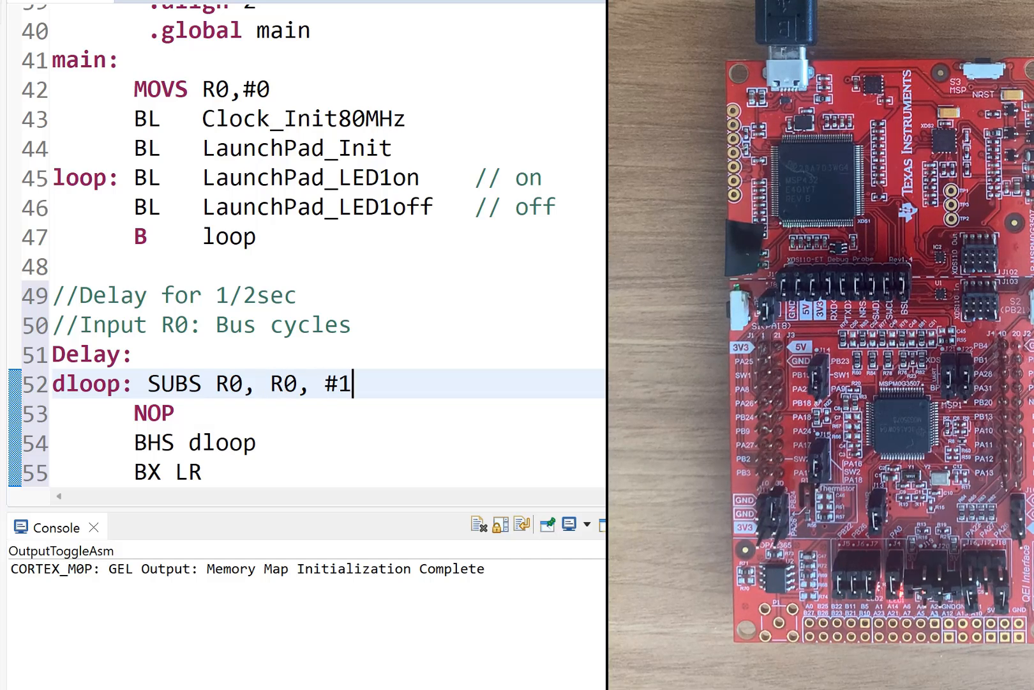
text(4)
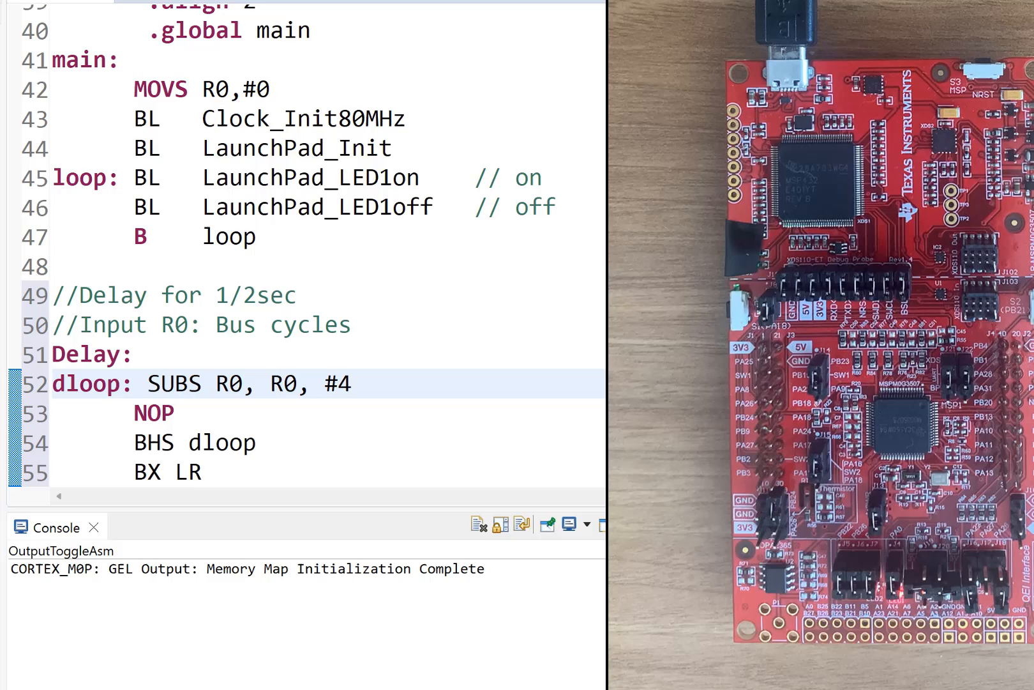
click(353, 383)
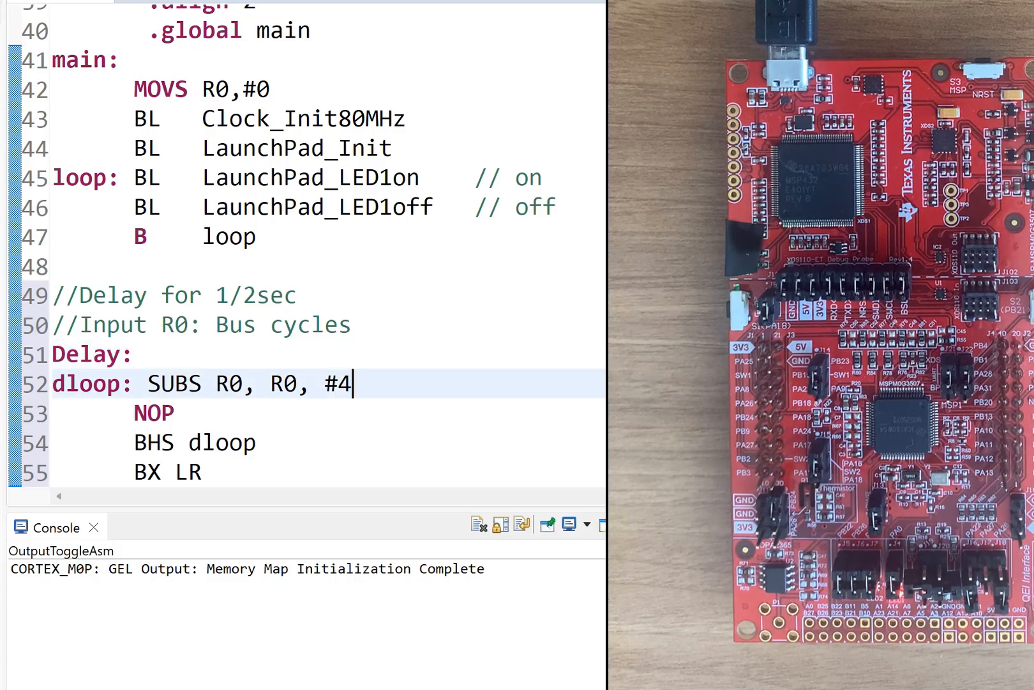
click(187, 472)
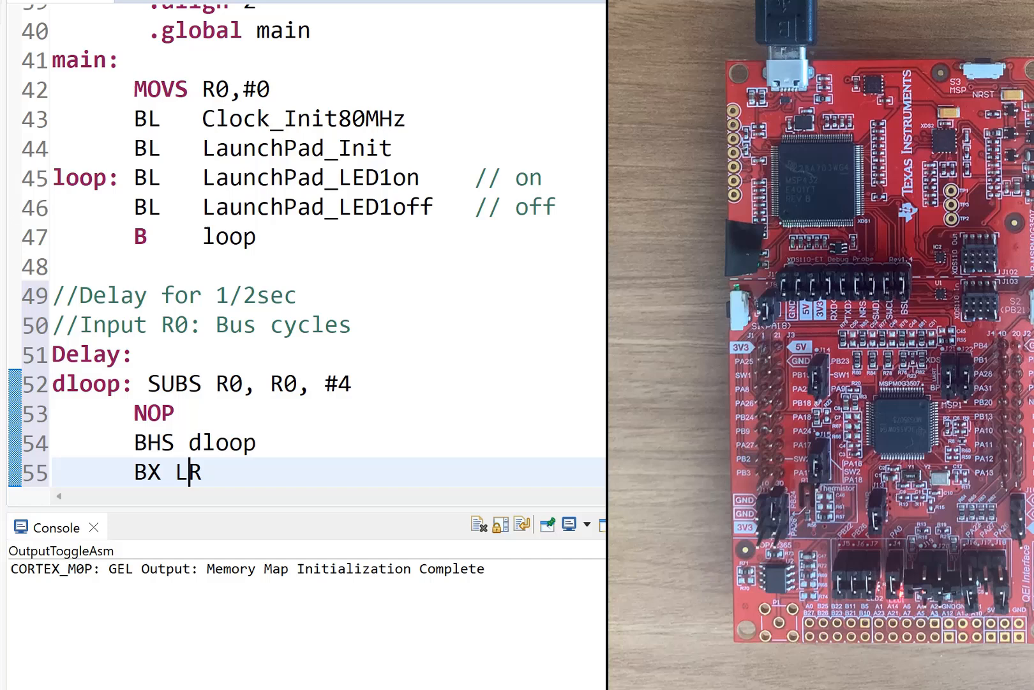
click(194, 442)
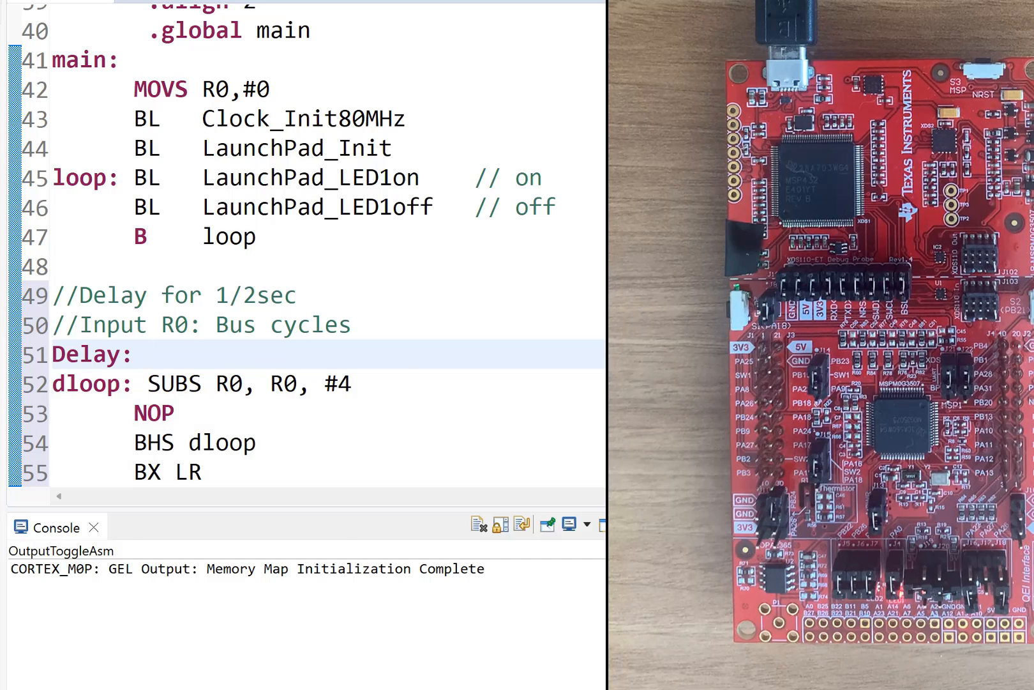
Step: Type 'SUBS R0, R0, #2' on the Delay: label line
text(SUBS)
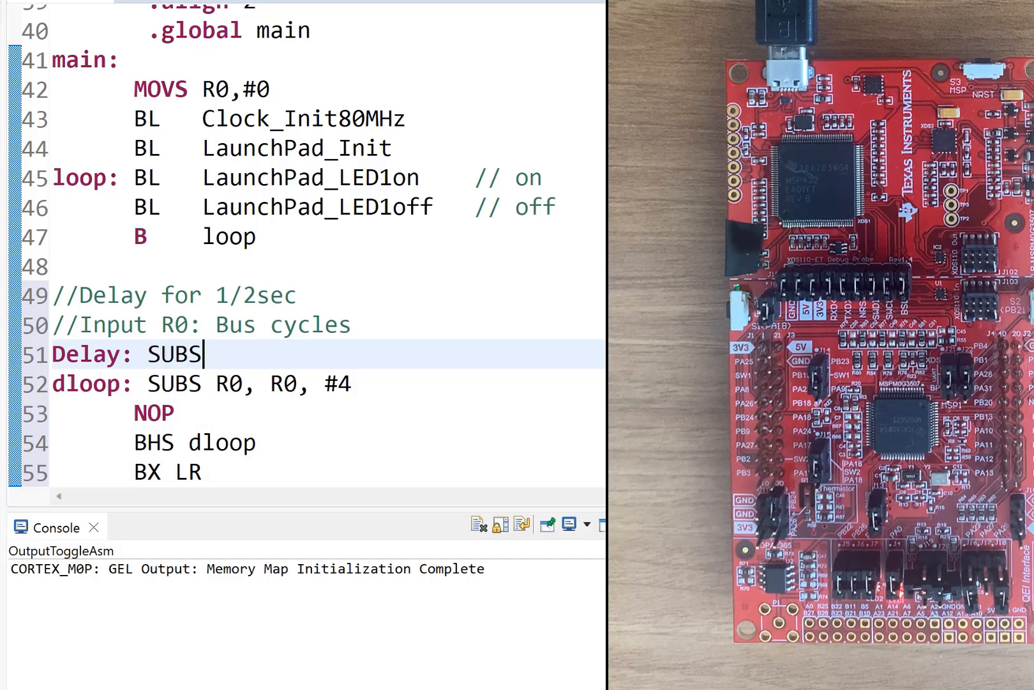
text(R0,)
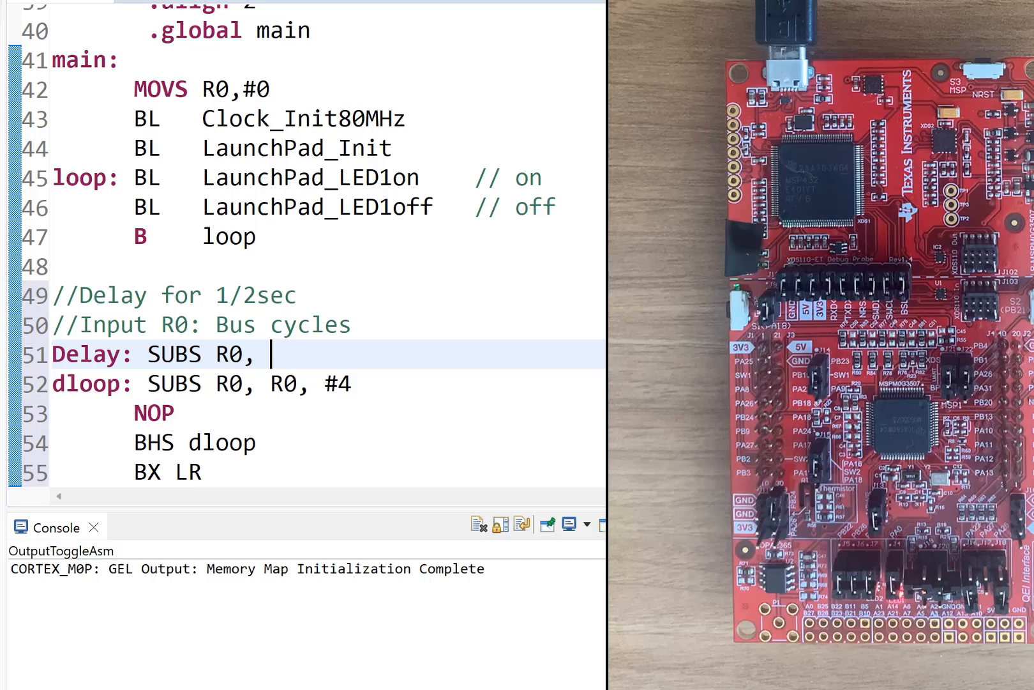
text(R0,)
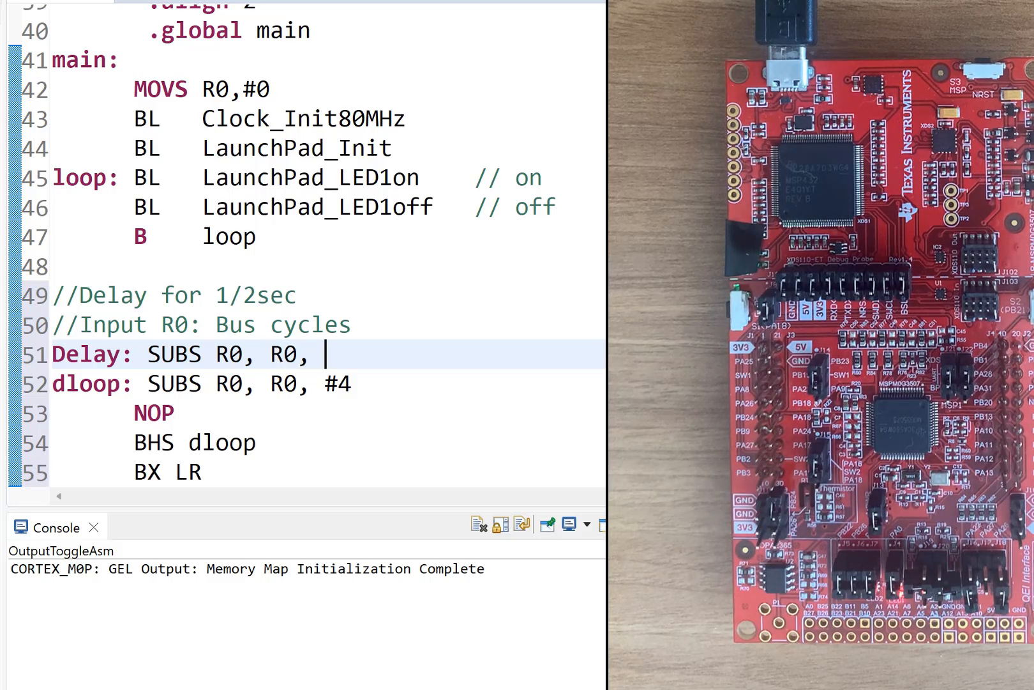
text(#2)
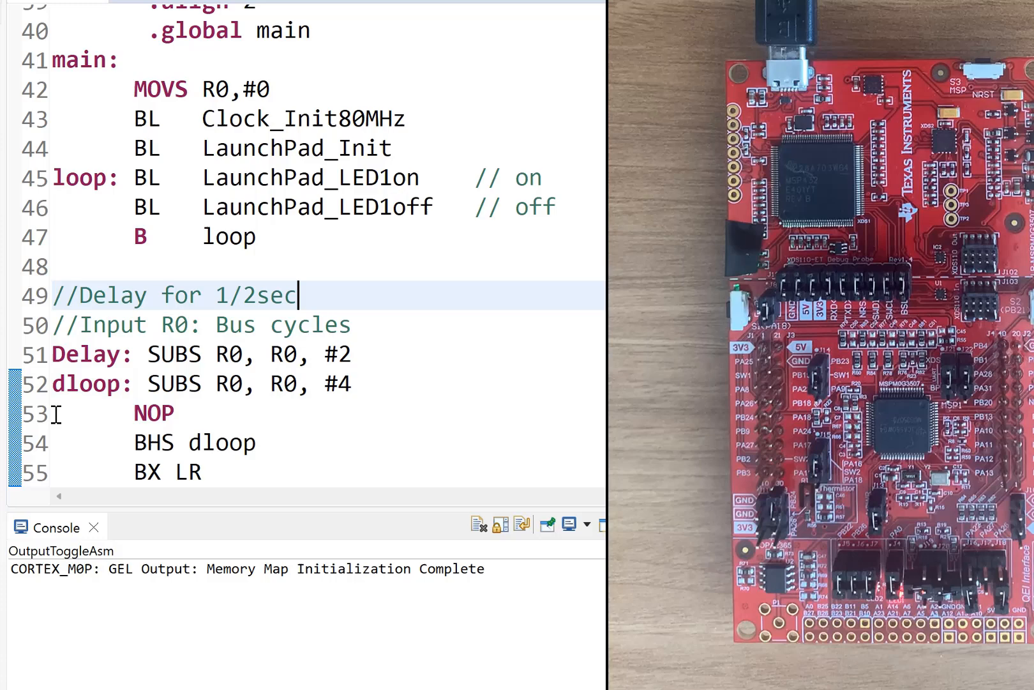
click(232, 176)
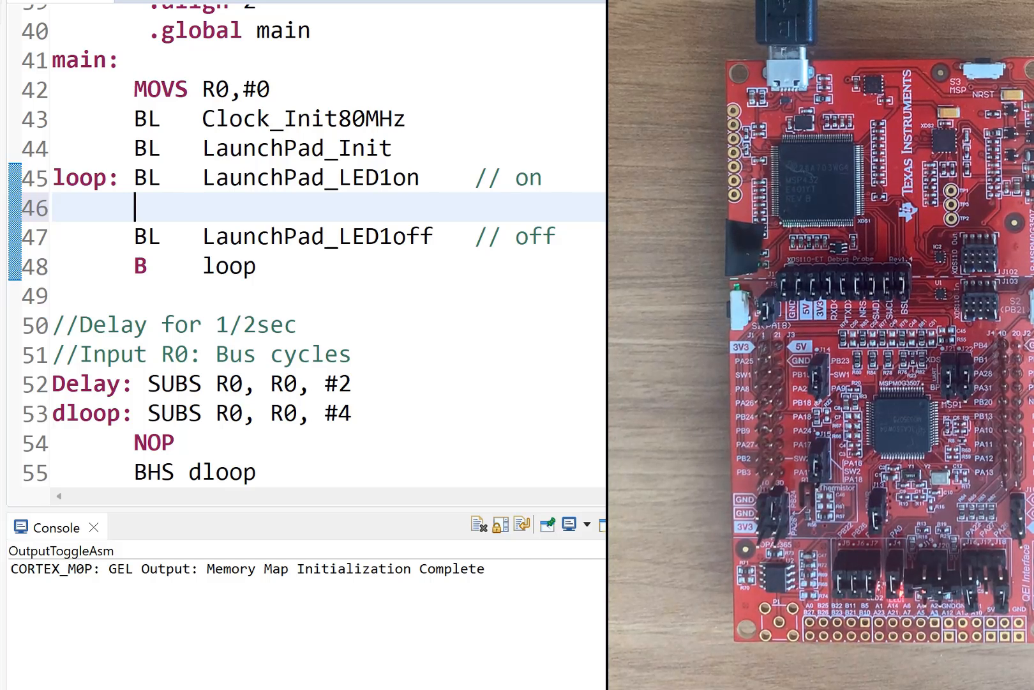
Step: After the LED1on call, add 'LDR R0, =40000000 // 1/2 sec' and 'BL Delay'
text(LDR R0)
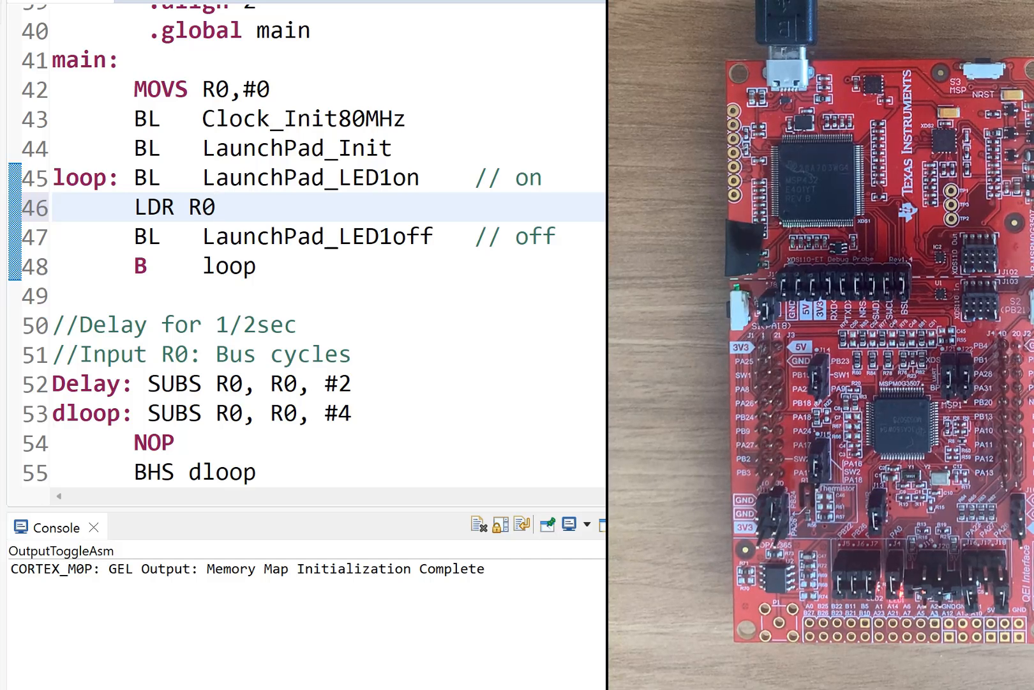
text(, ==)
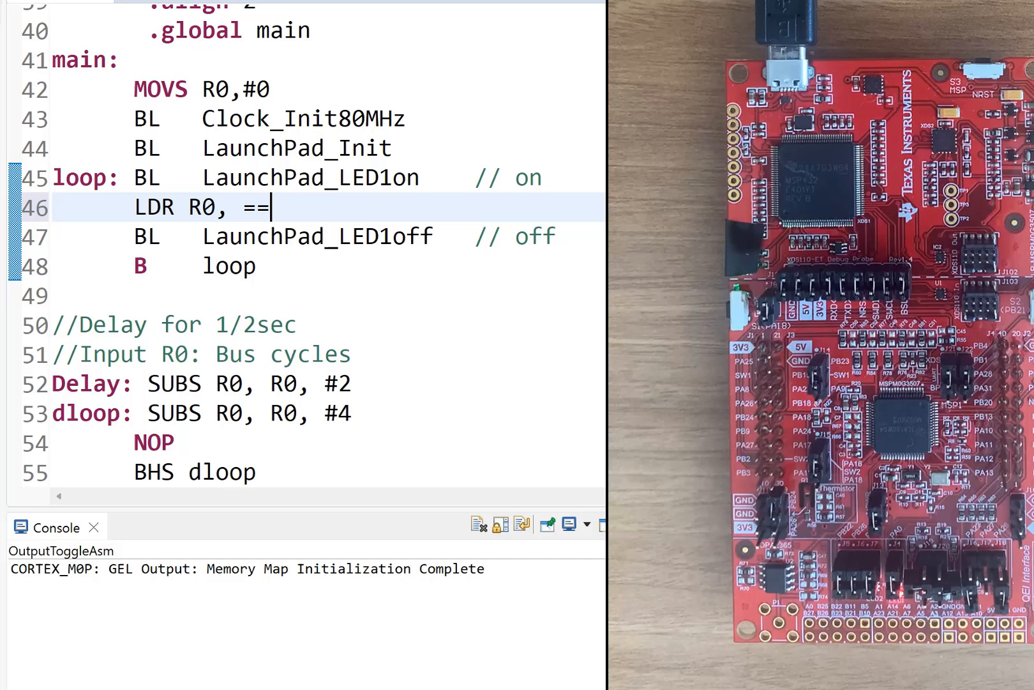
text(40)
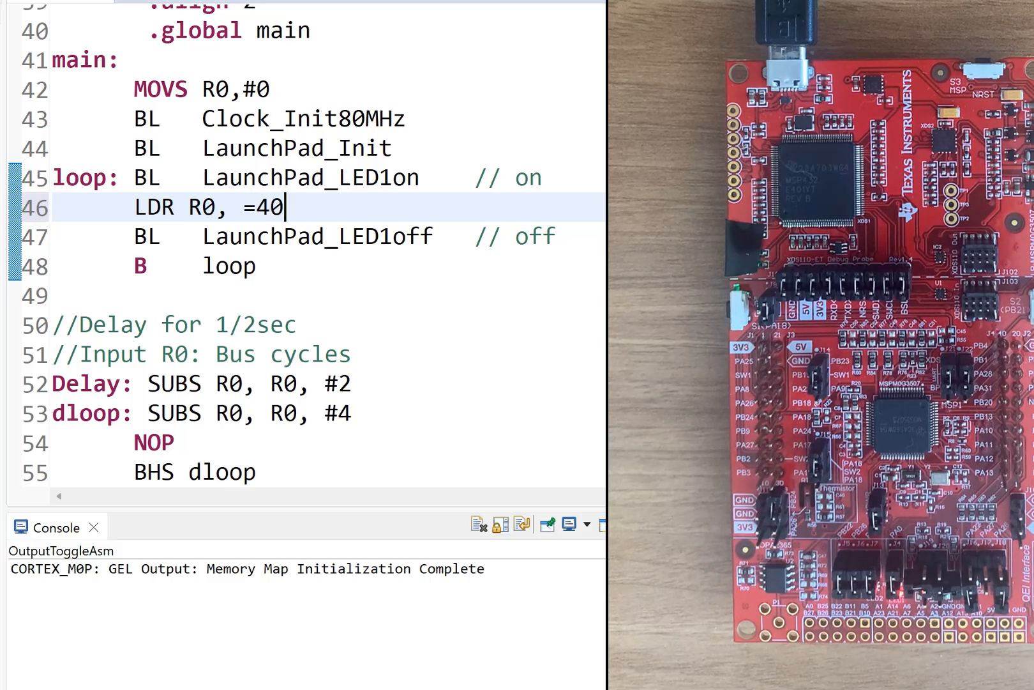
text(000)
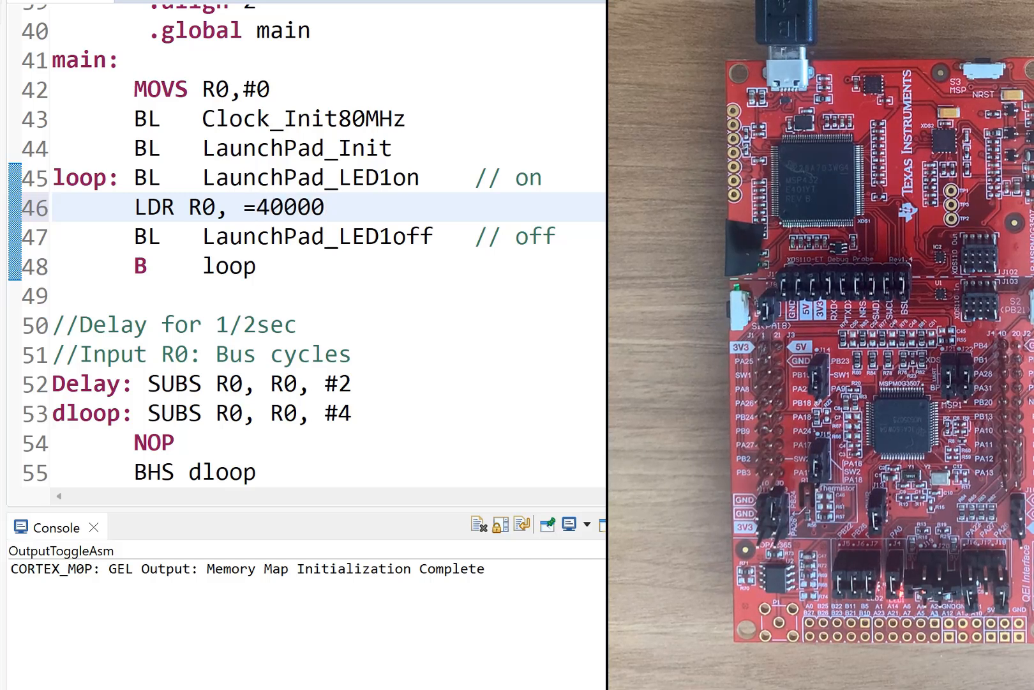
text(000)
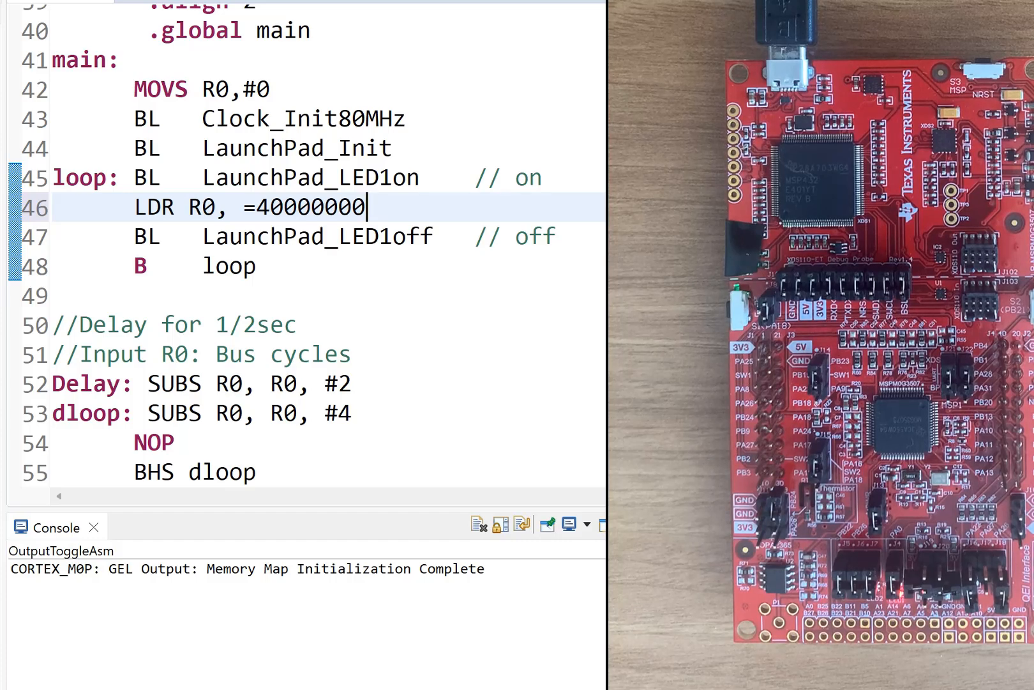
text(/)
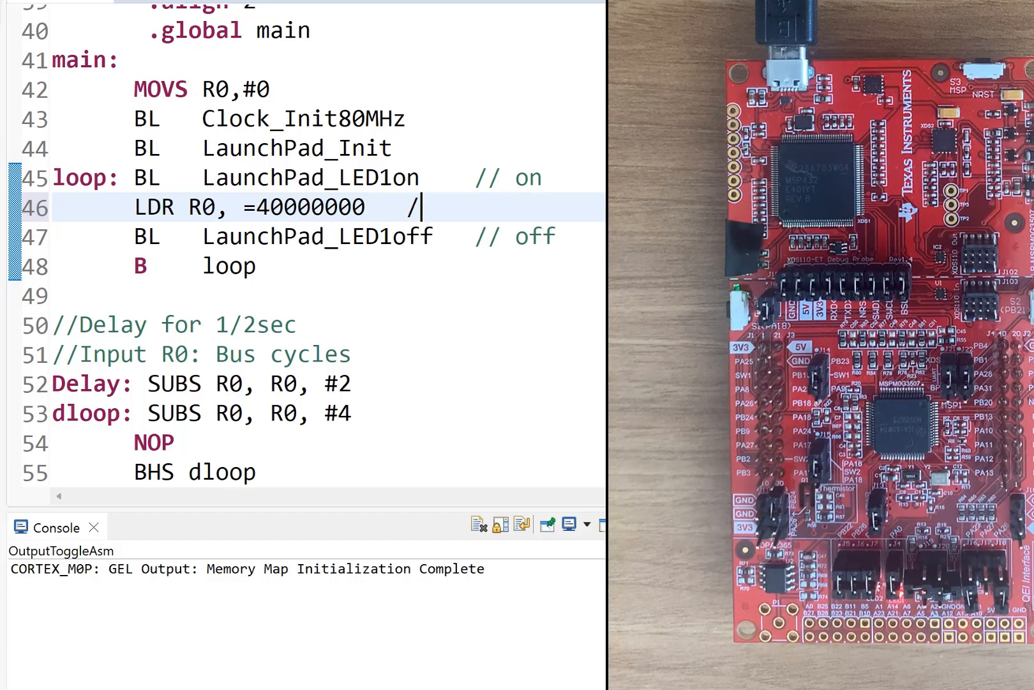
text(/)
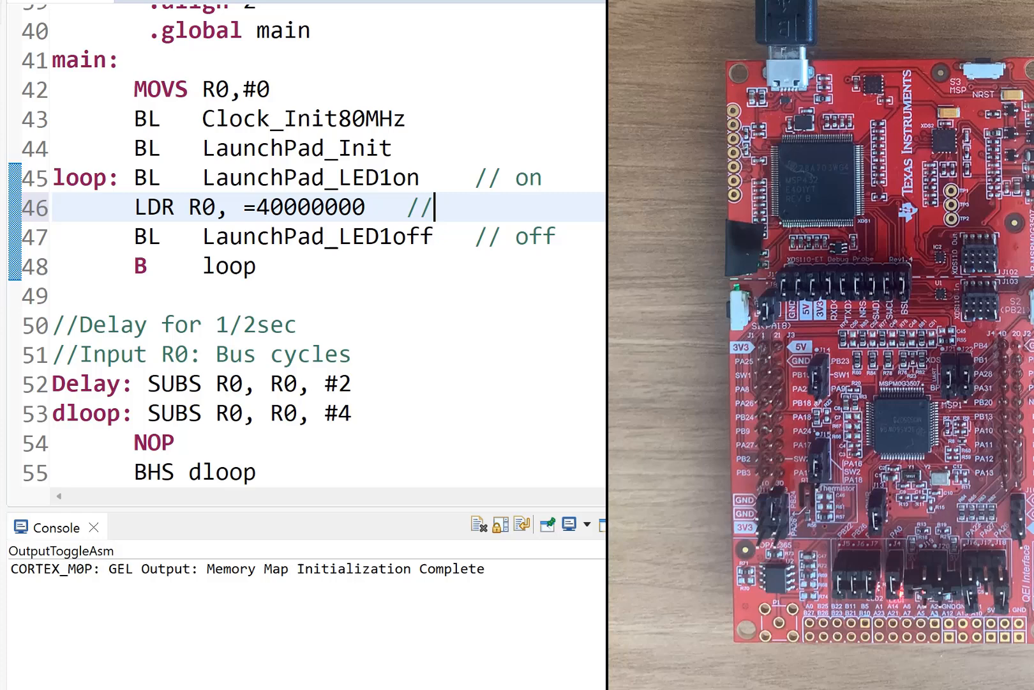
text(1/2 sec)
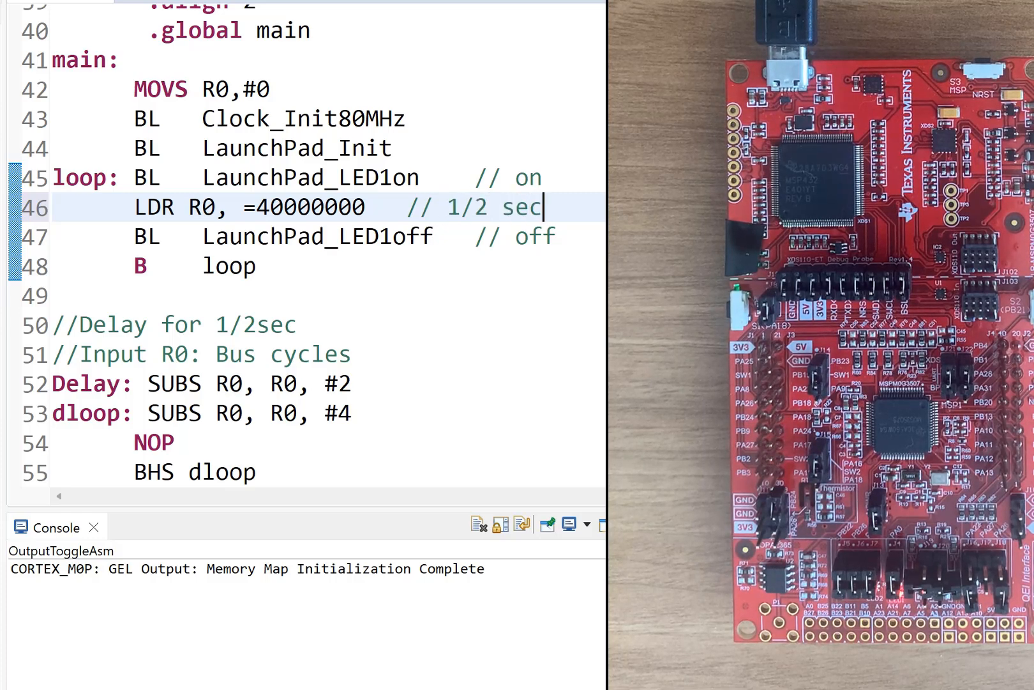
key(Return)
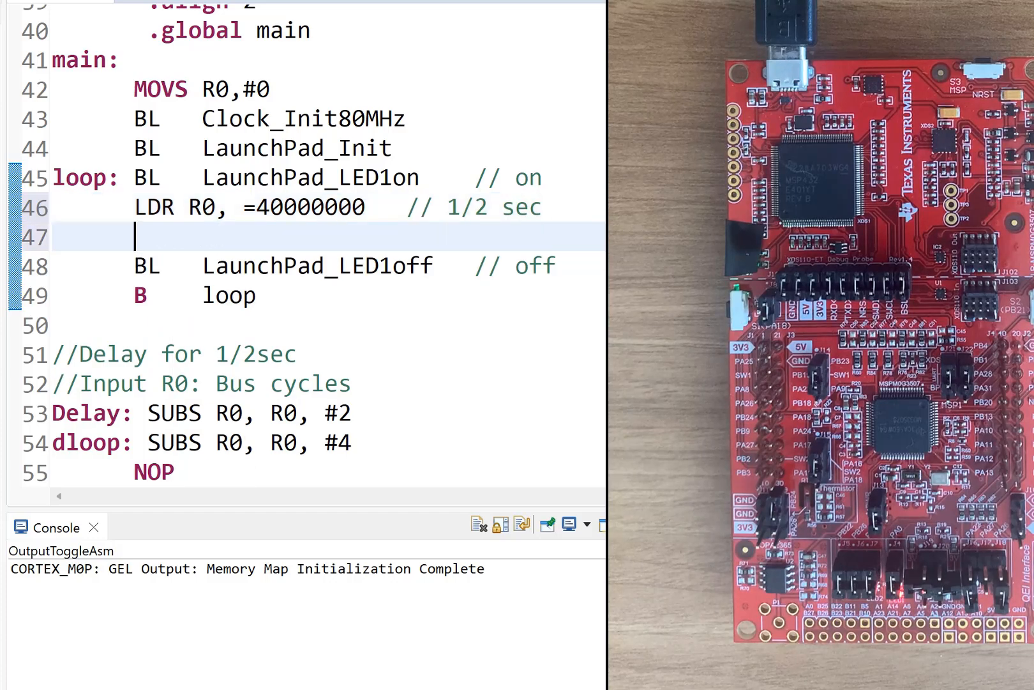
text(BL)
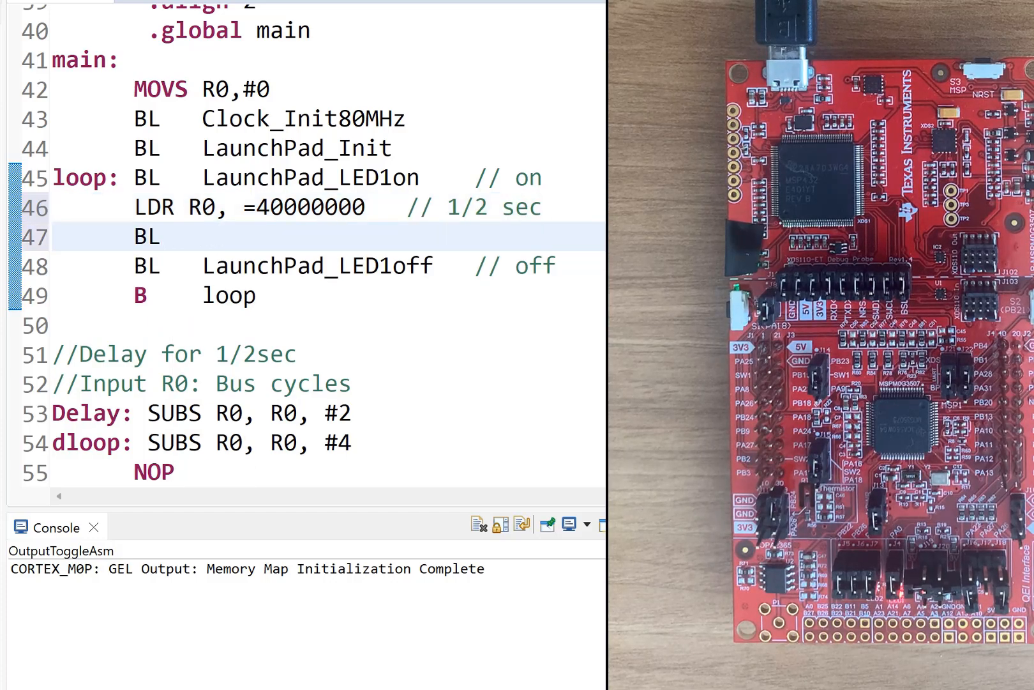
text(De)
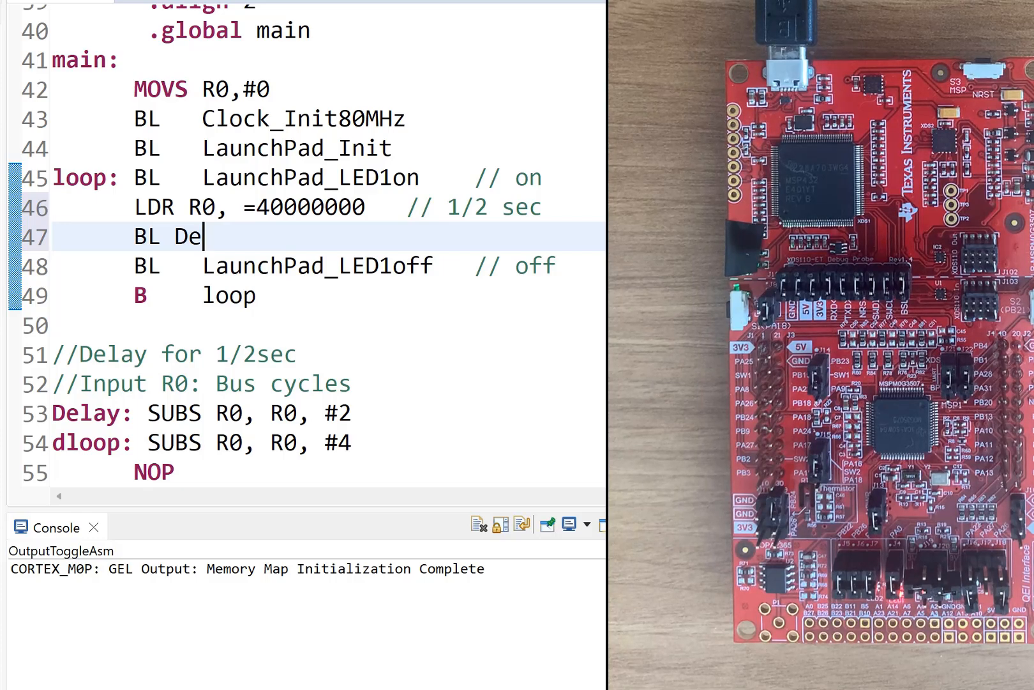
text(lay)
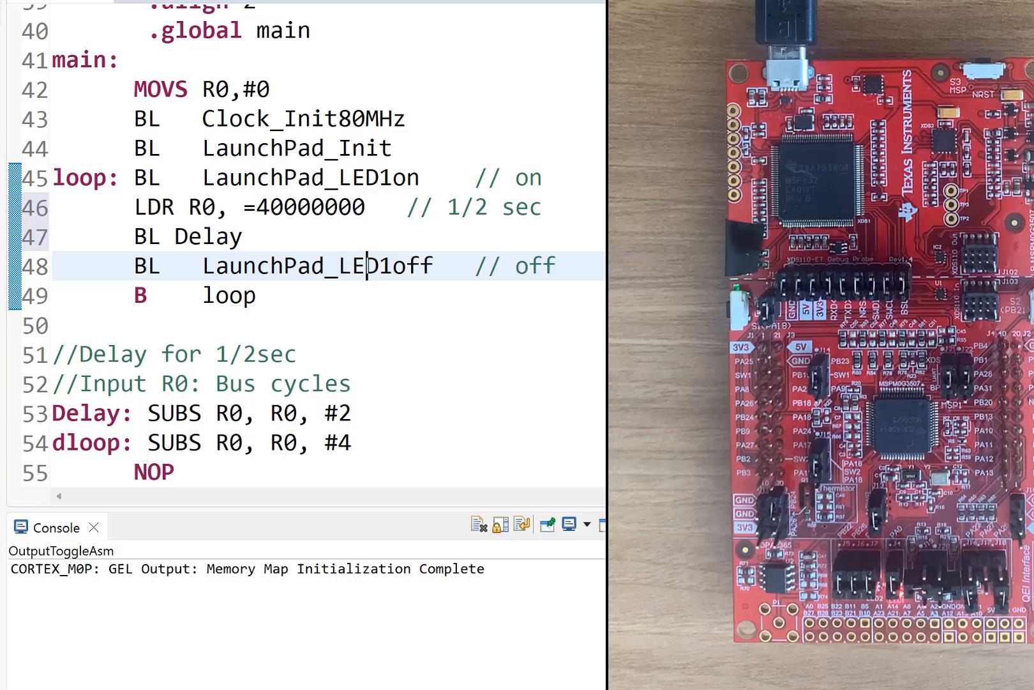
Step: Open a blank line after the LaunchPad_LED1off call
click(556, 265)
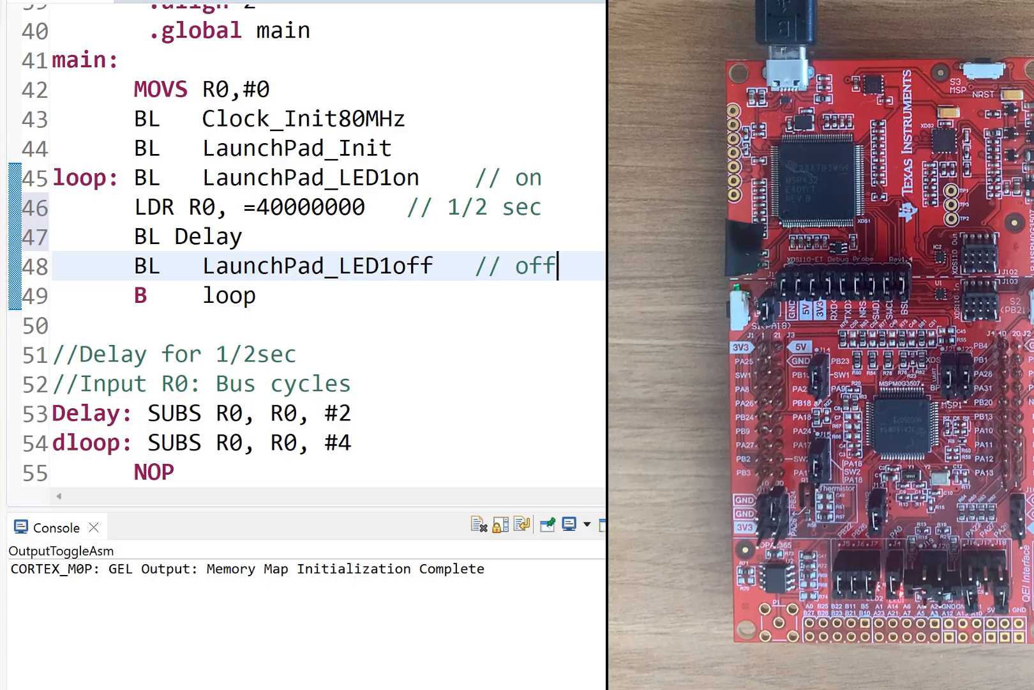
mouse_move(154, 337)
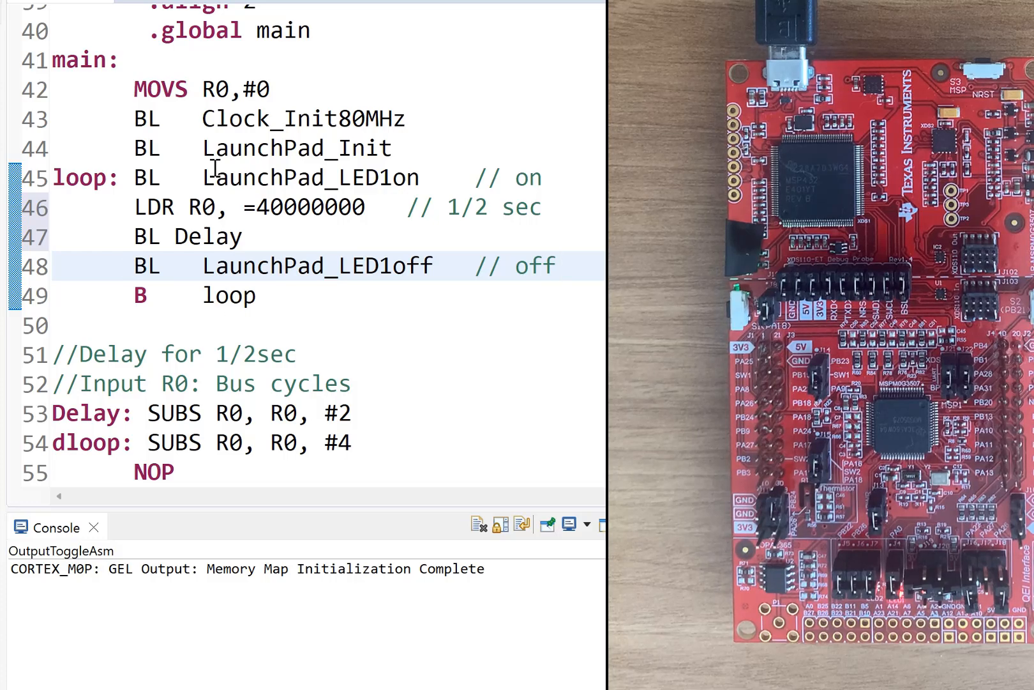
click(557, 266)
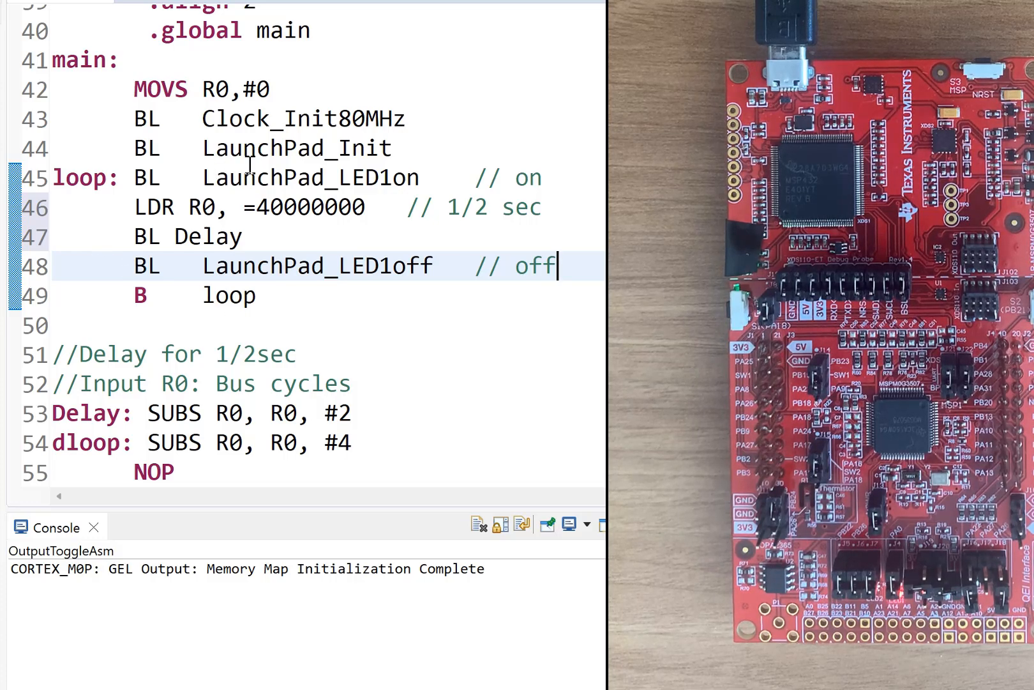
key(Return)
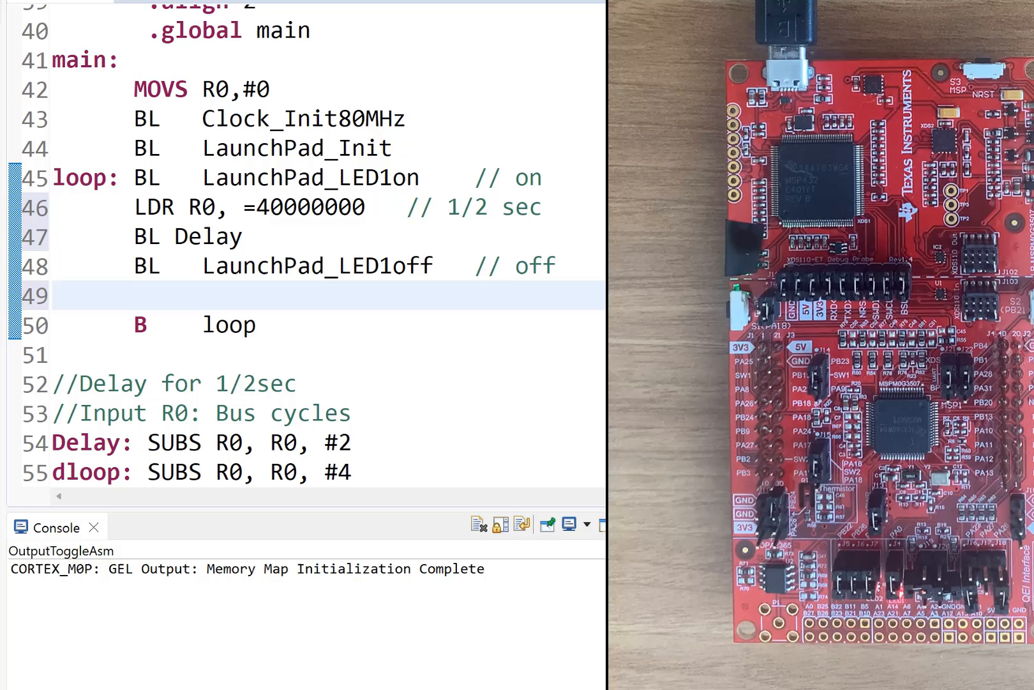
Step: Type 'LDR R0, =40000000' and 'BL Delay' after the LED1off call
text(LDR)
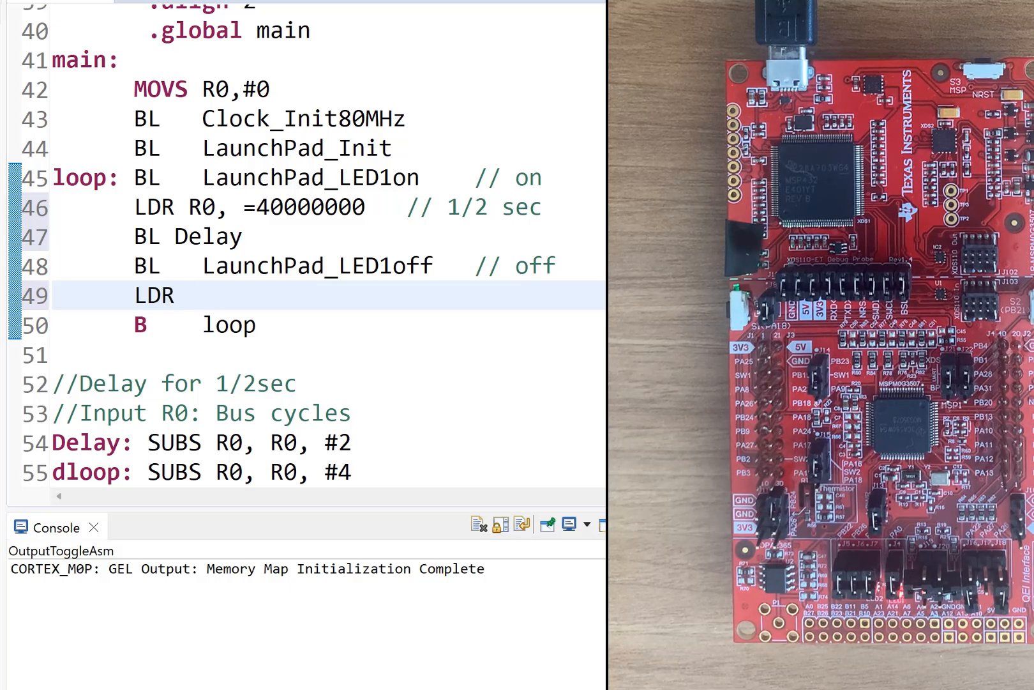
text(R0,)
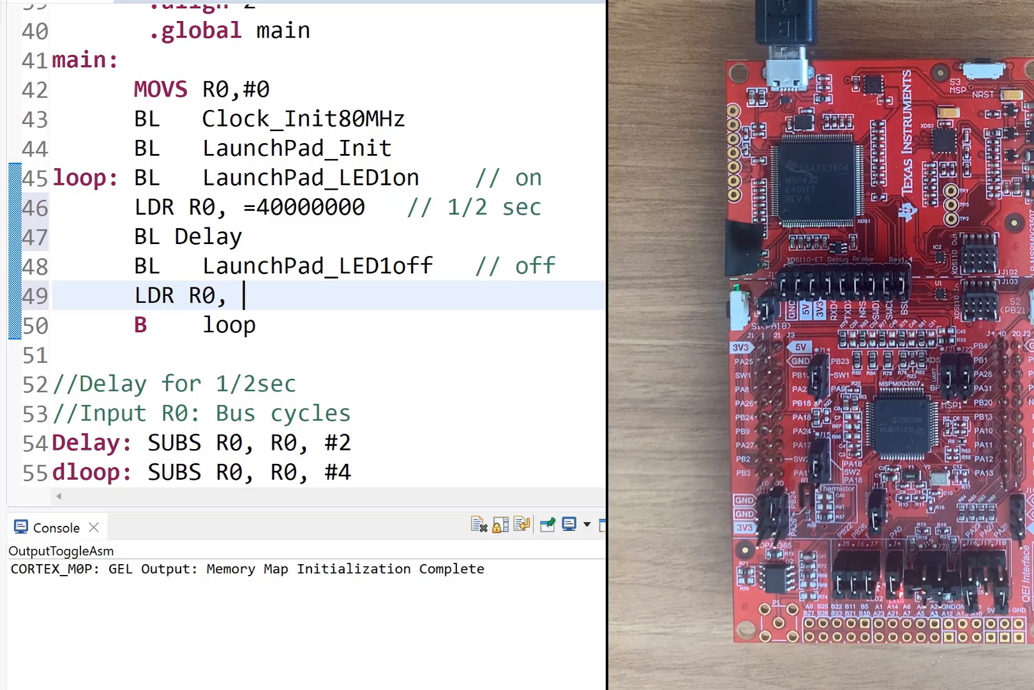
text(=4)
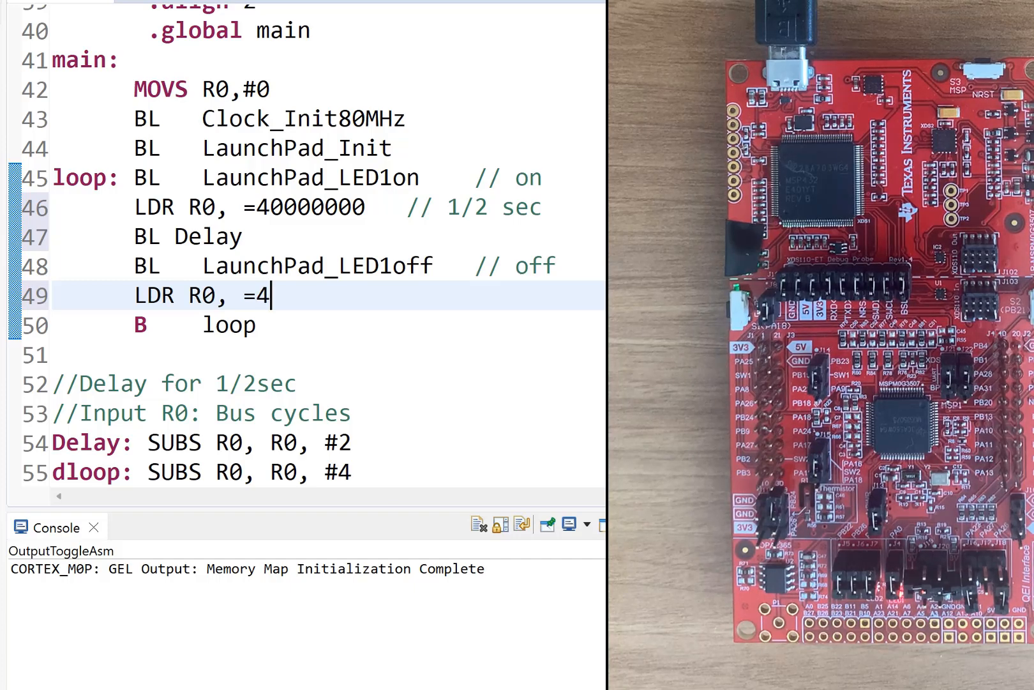
text(0000000)
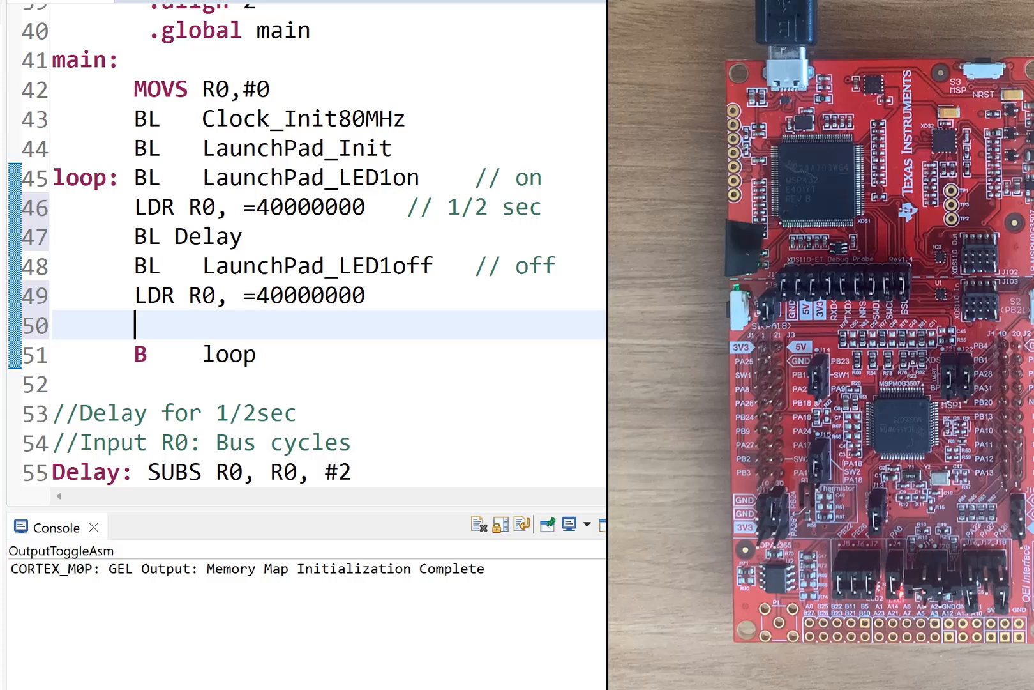
text(BL Delay)
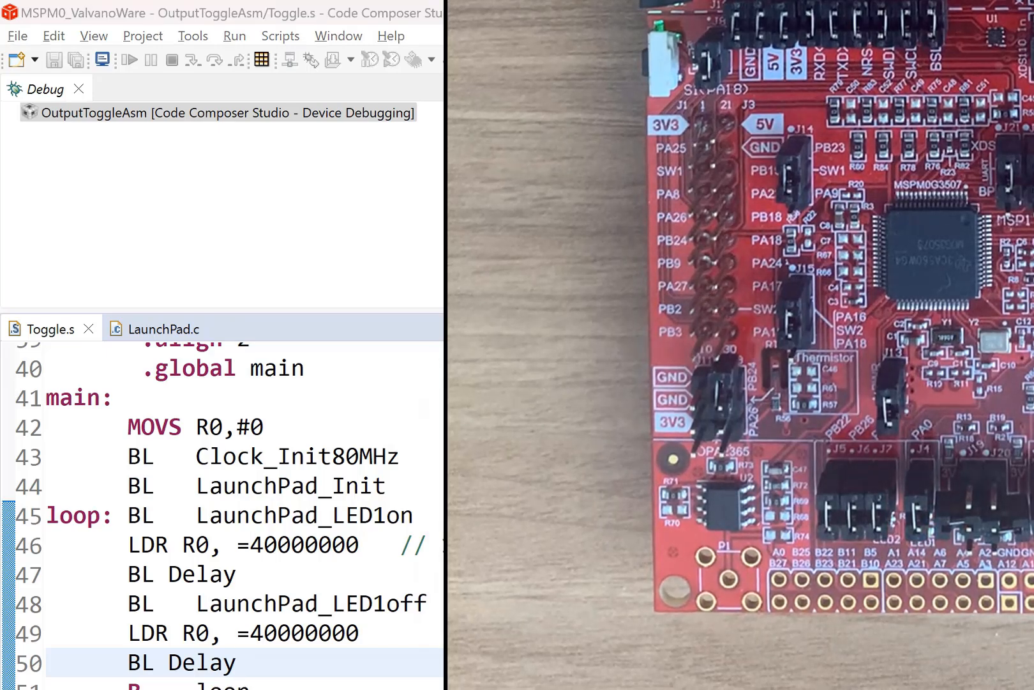
mouse_move(422, 279)
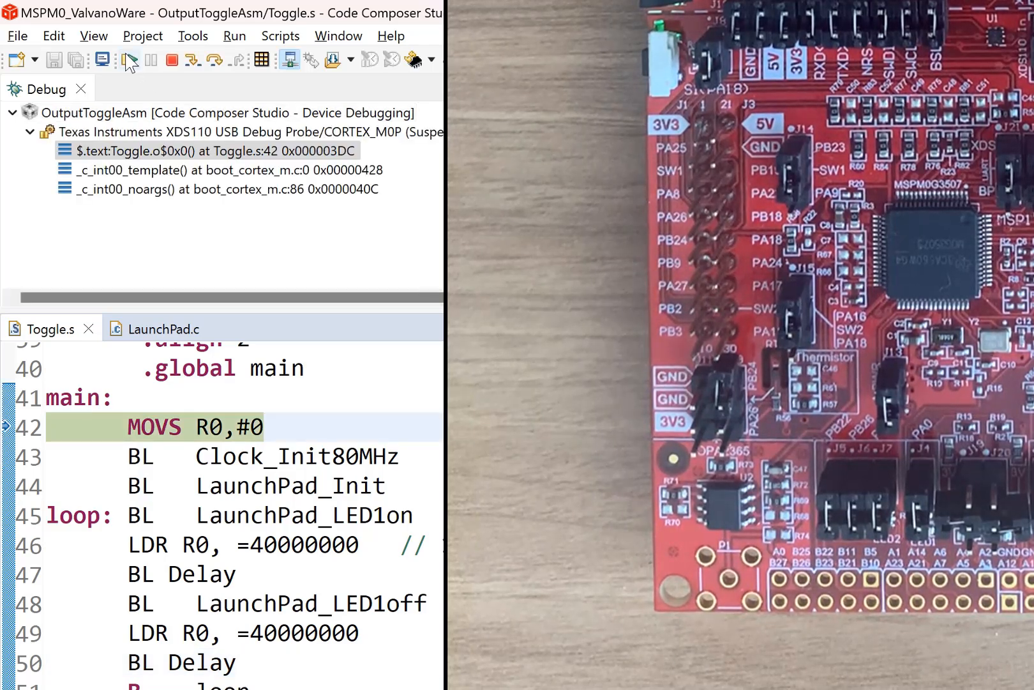
Step: Resume the program so LED1 blinks, then select the 40000000 count and scroll to Delay
click(129, 60)
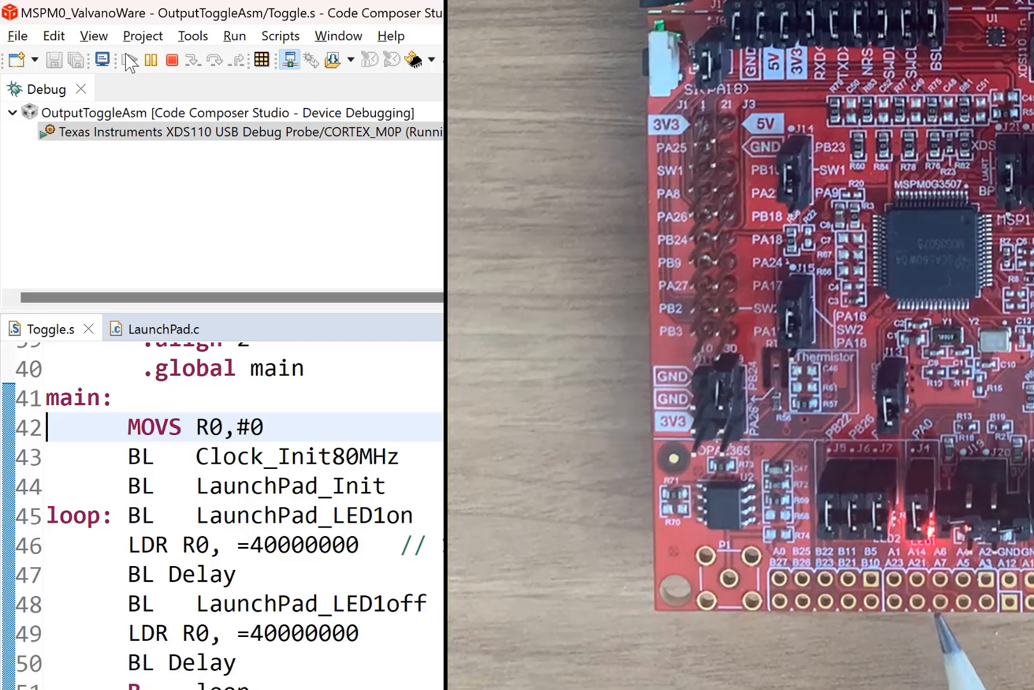
mouse_move(173, 60)
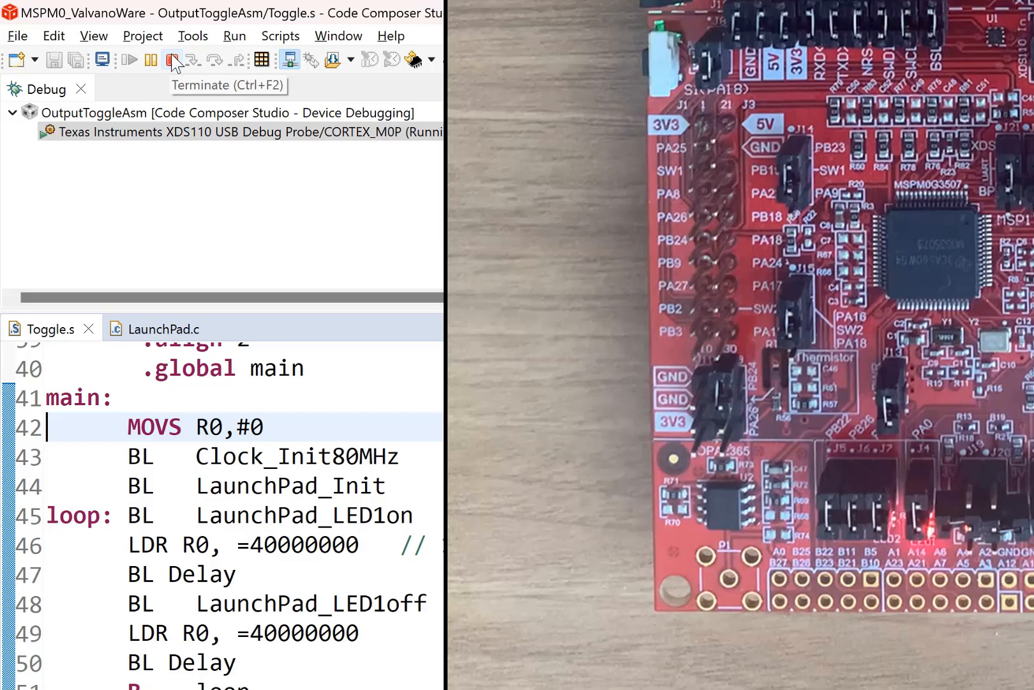
mouse_move(315, 389)
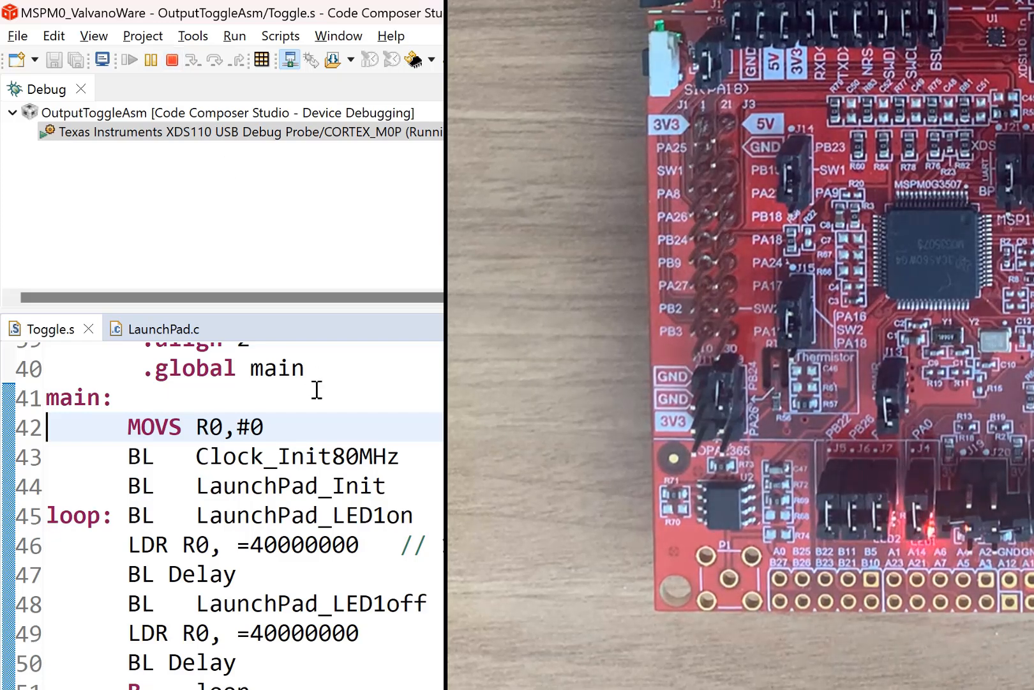
mouse_move(296, 525)
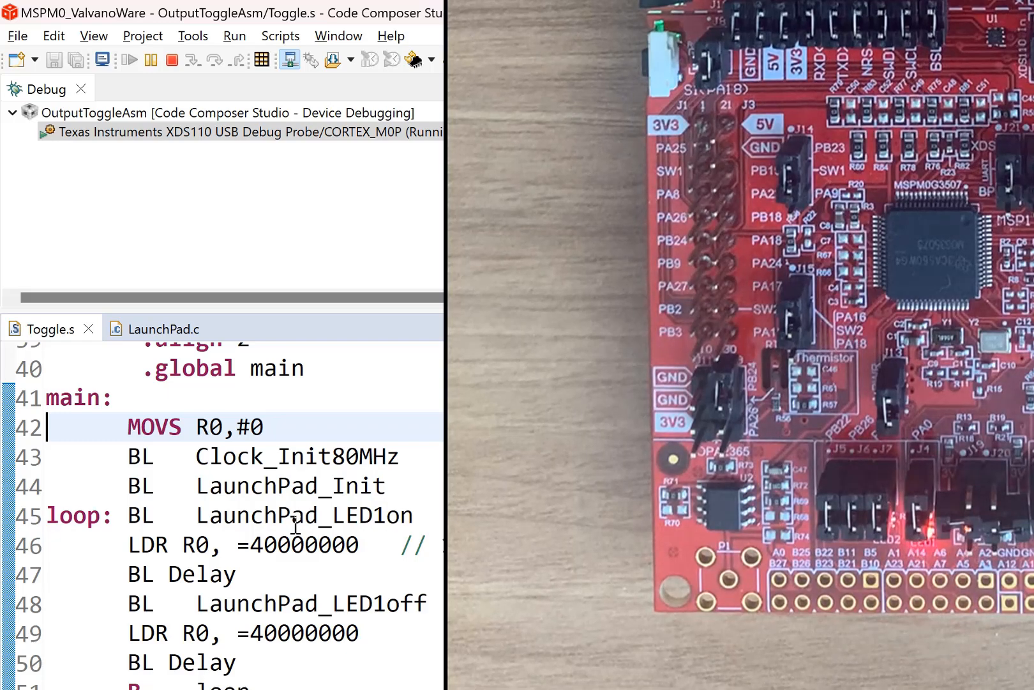
double_click(303, 545)
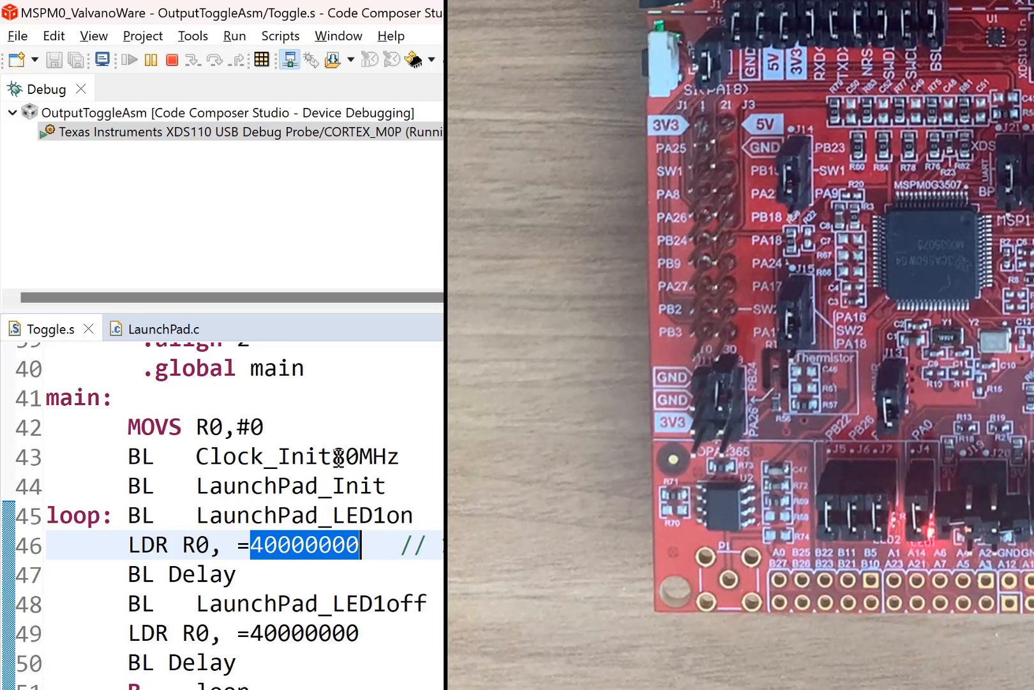
scroll(down, 3)
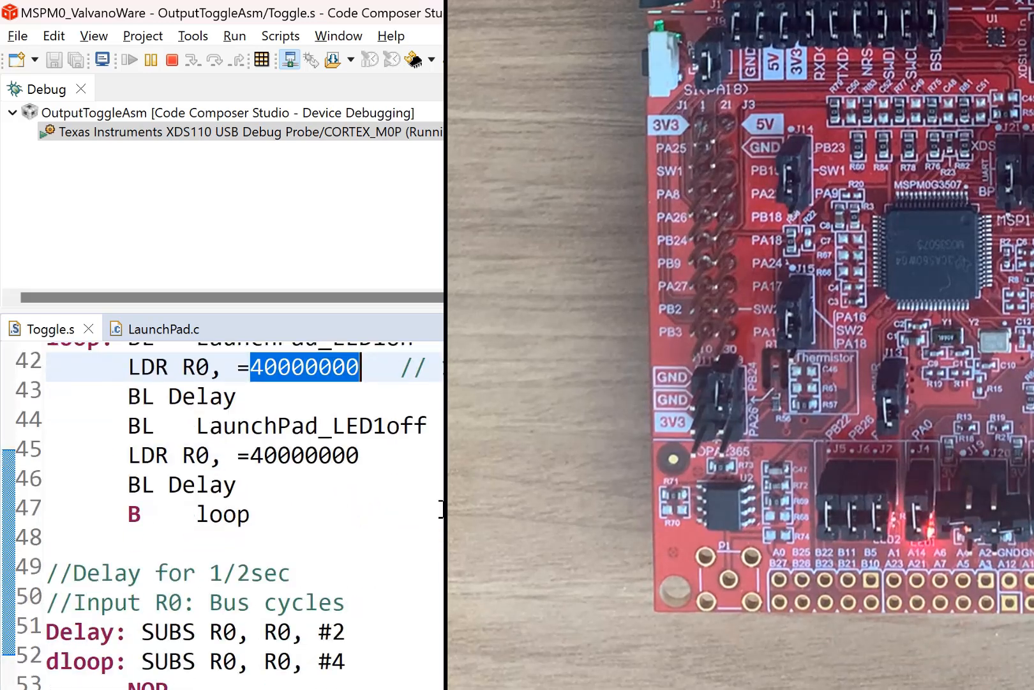
scroll(down, 3)
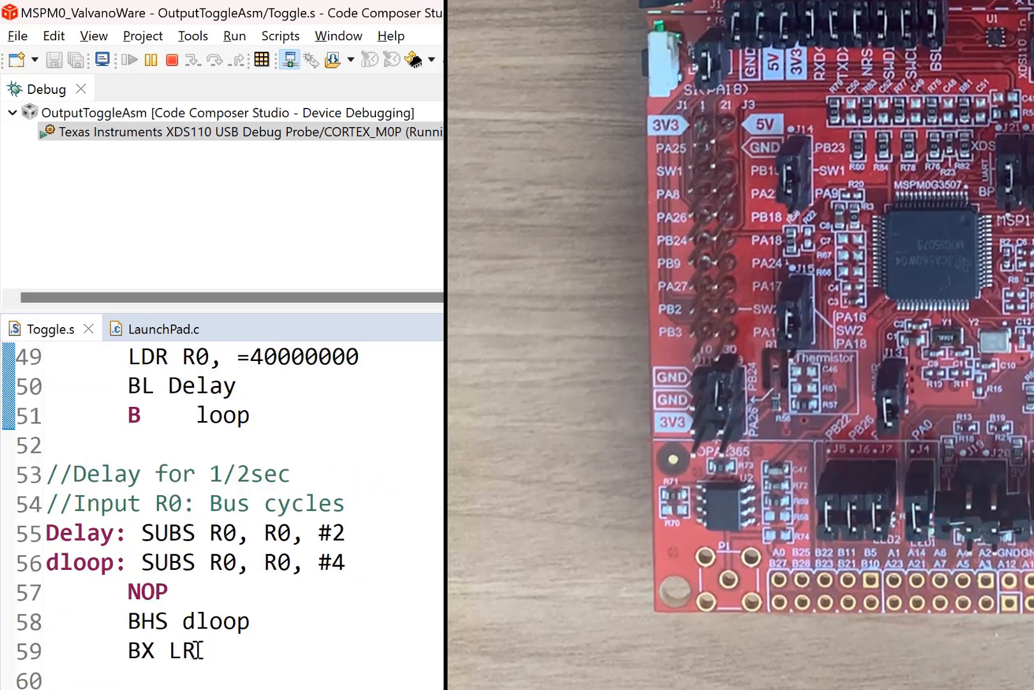